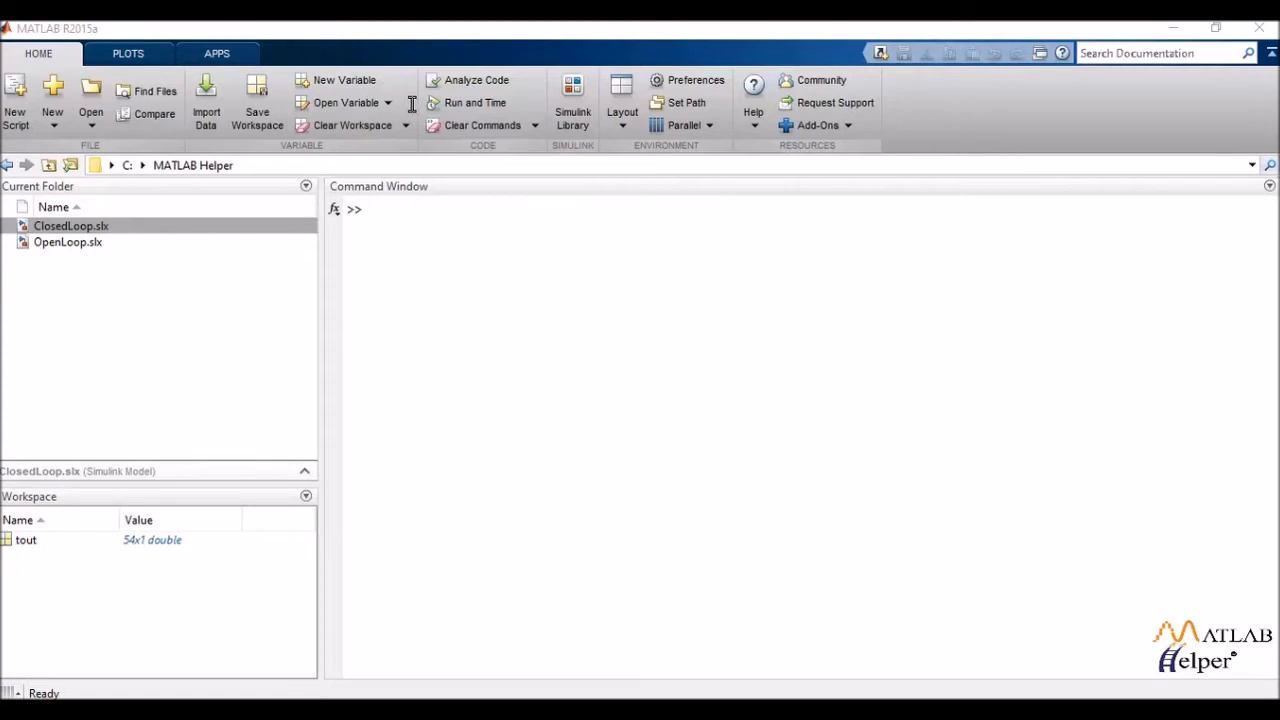
Step: Enter sys = tf(numerator, denominator) at the prompt, correcting a typo, without running it
{"action": "left_click", "coordinate": [472, 226]}
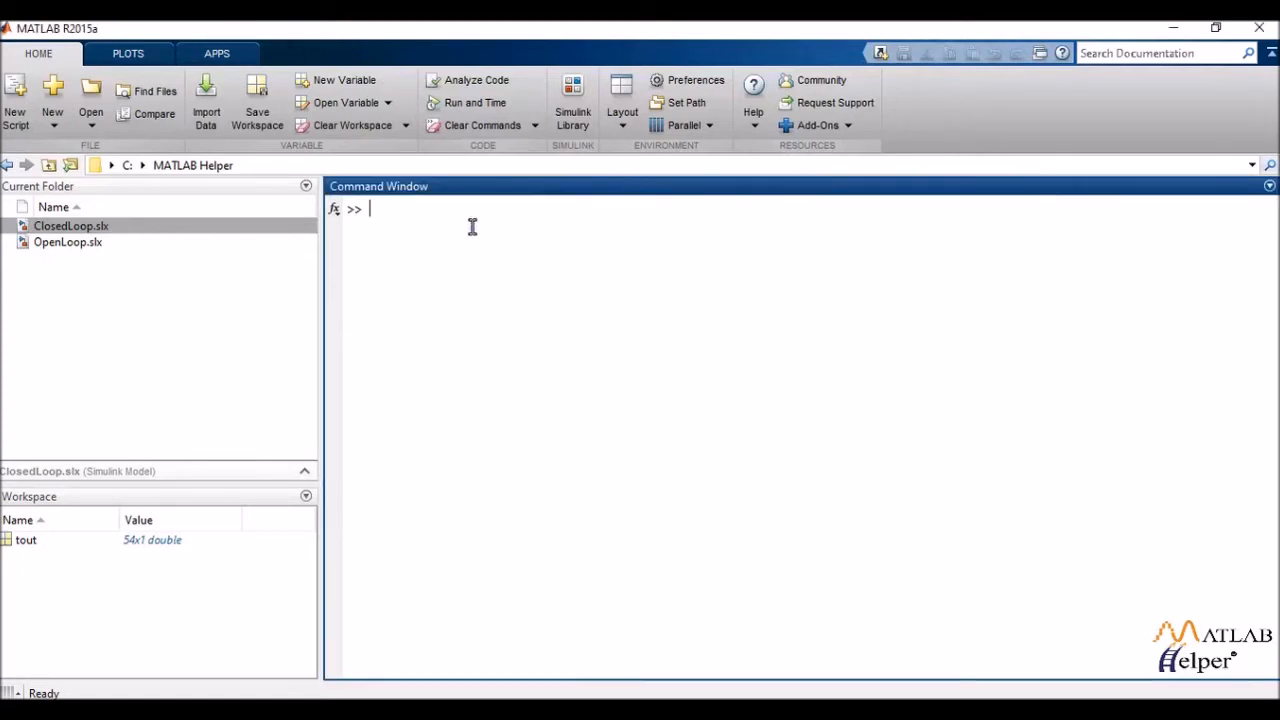
{"action": "type", "text": "tf"}
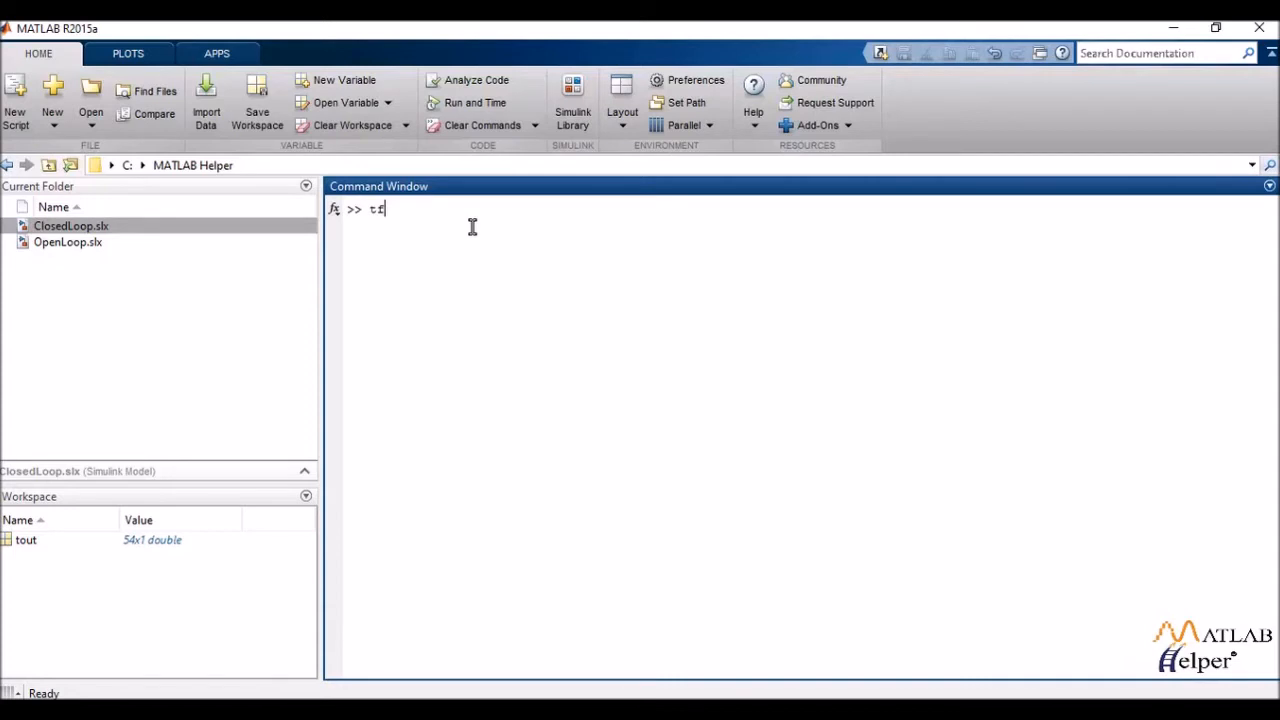
{"action": "key", "text": "BackSpace"}
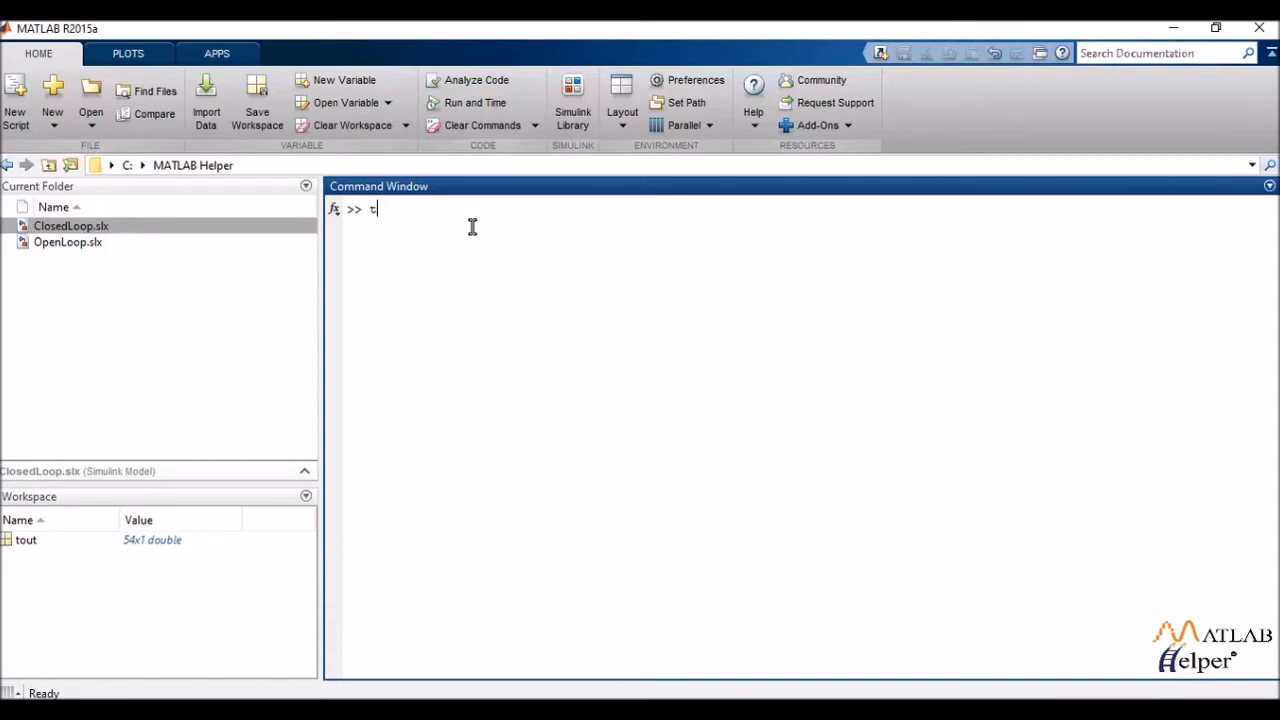
{"action": "key", "text": "Backspace"}
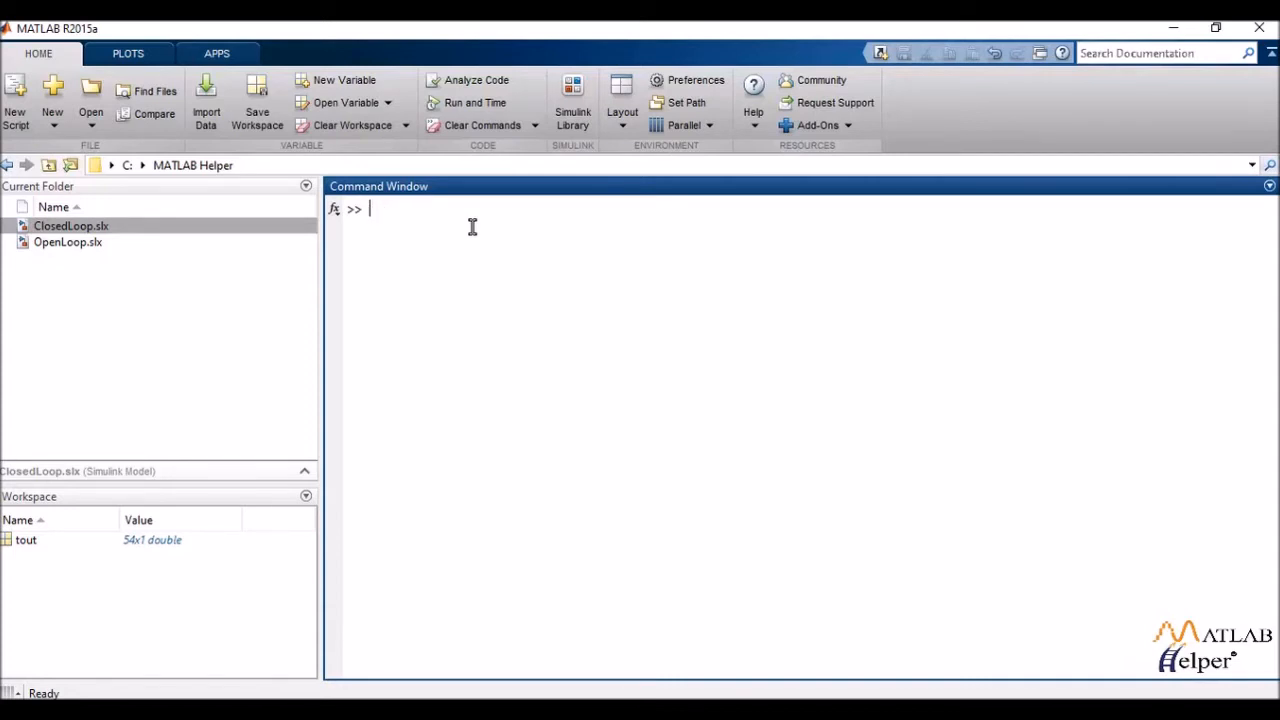
{"action": "type", "text": "sys = t"}
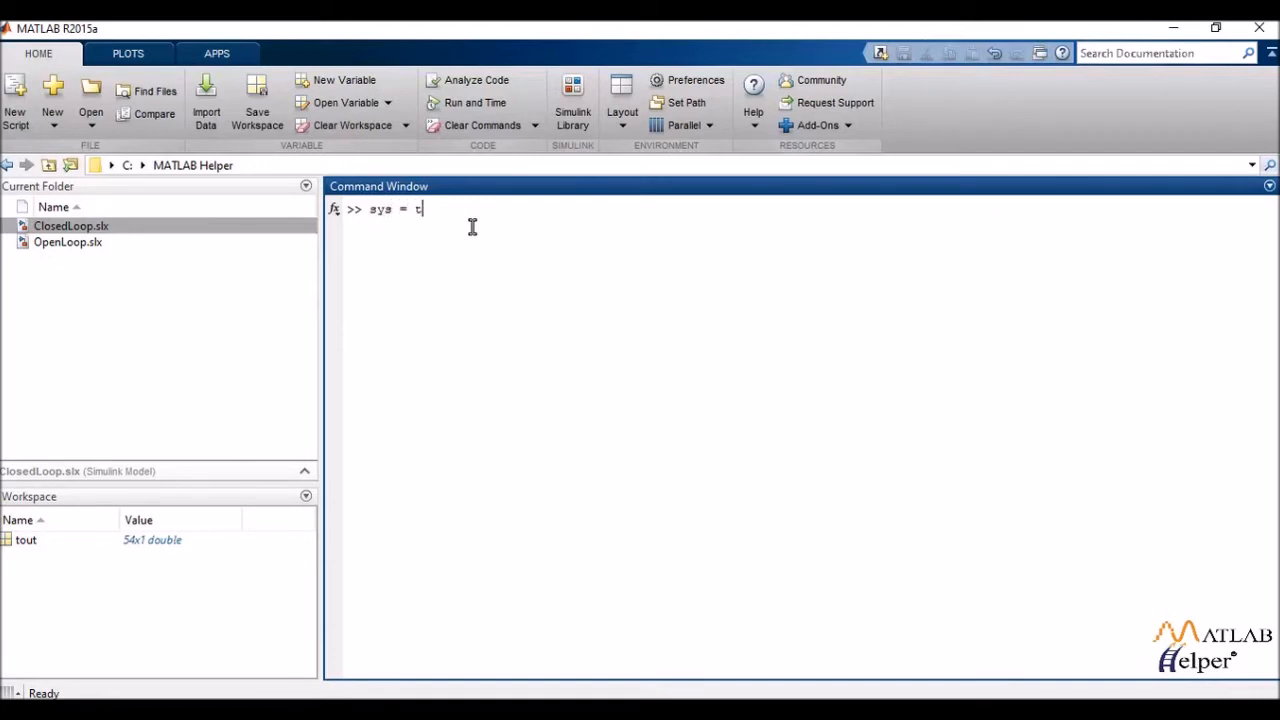
{"action": "type", "text": "f(n"}
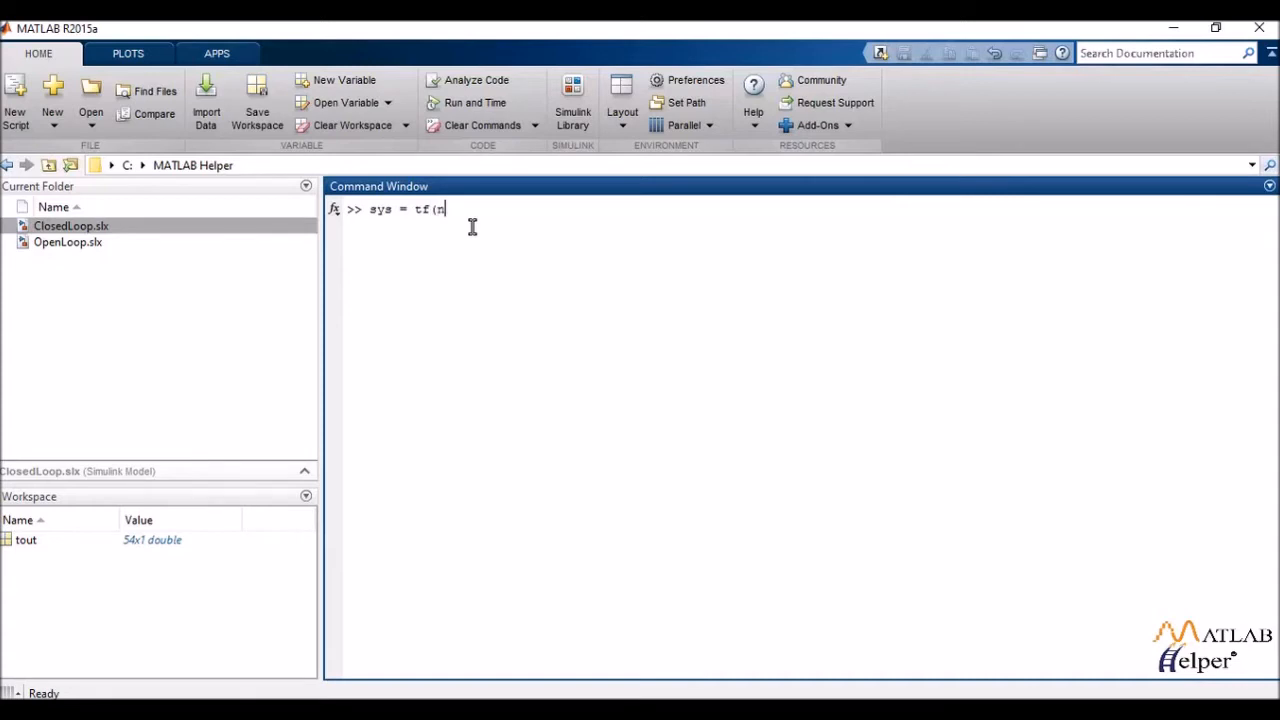
{"action": "type", "text": "umerato"}
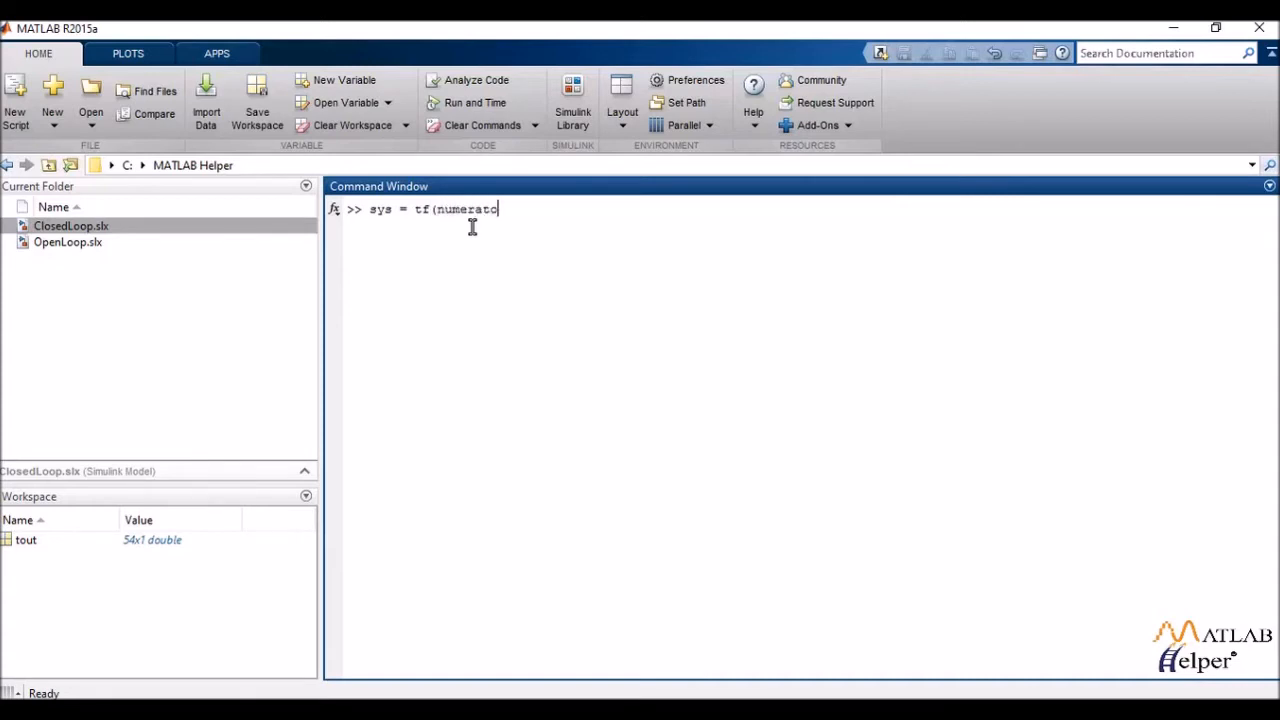
{"action": "type", "text": "r, den"}
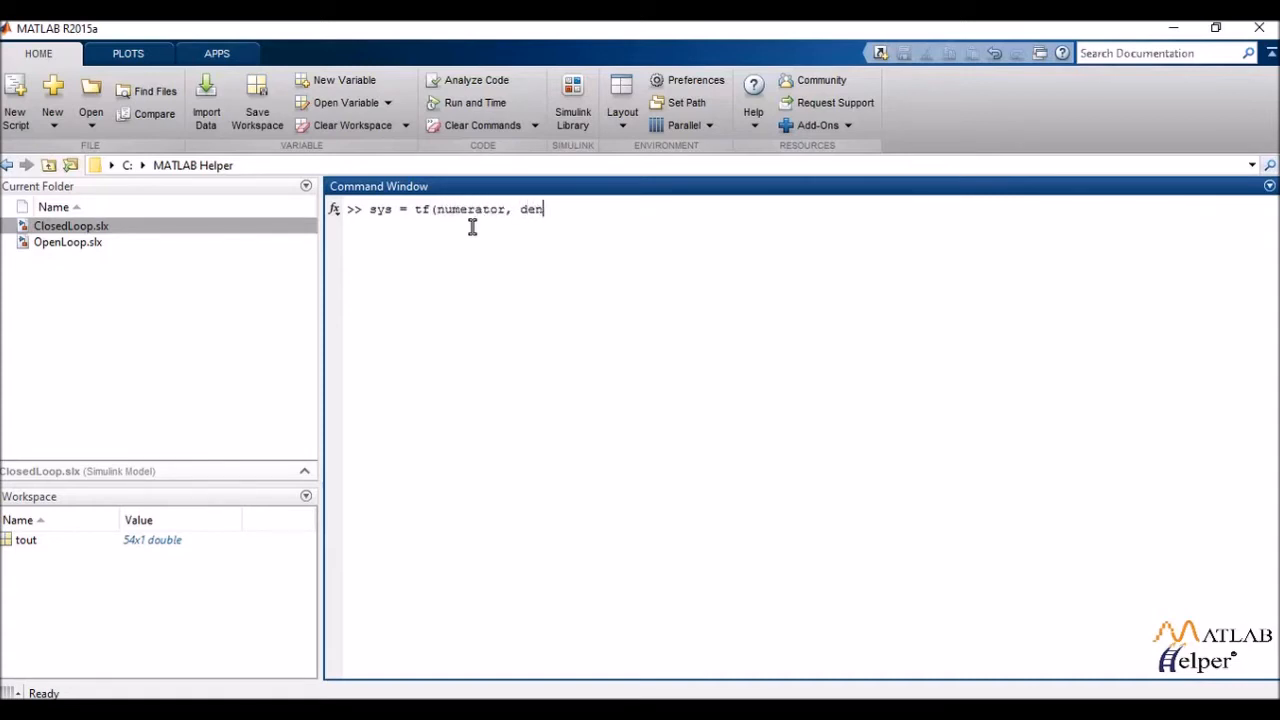
{"action": "type", "text": "ominator"}
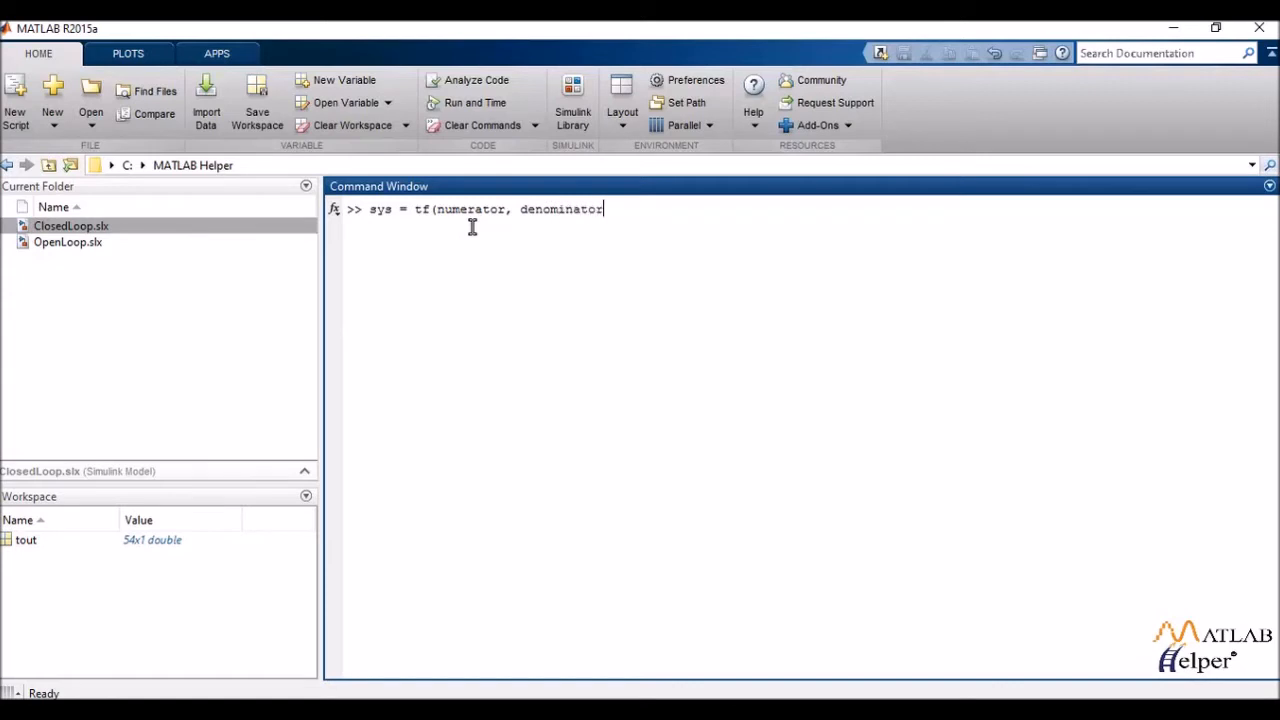
{"action": "type", "text": ")"}
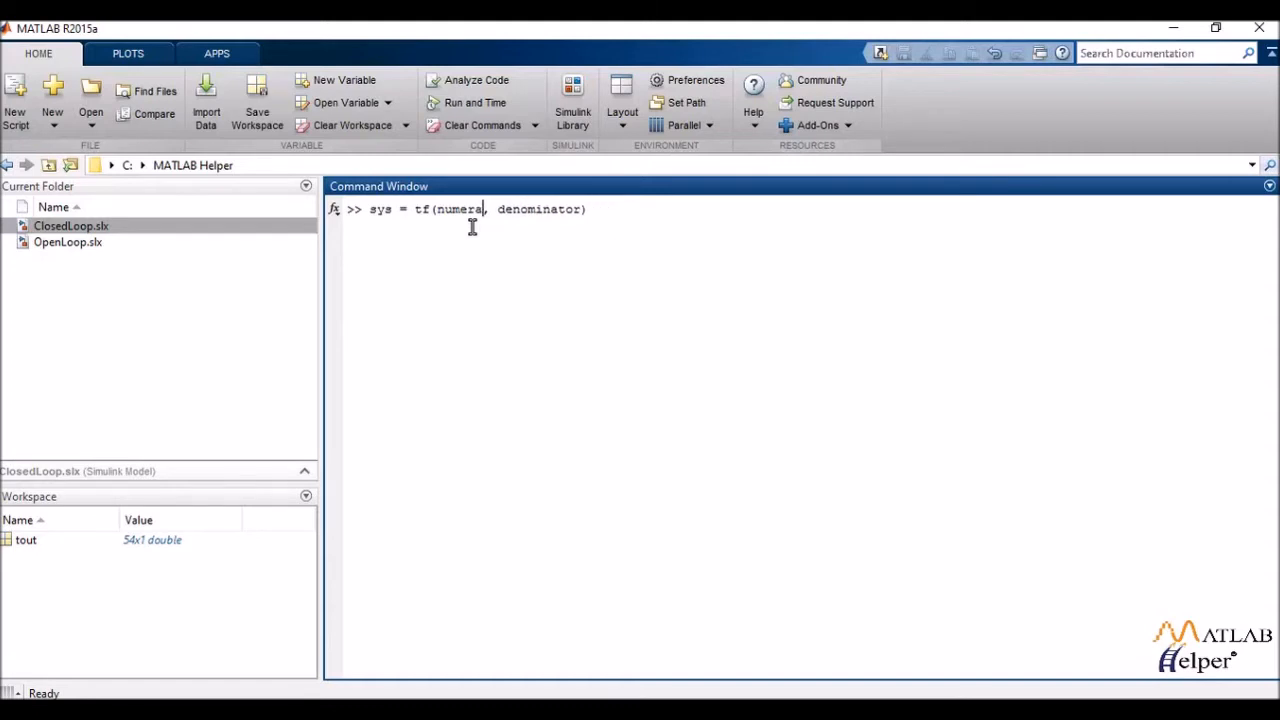
Step: Replace the placeholders so the command reads sys = tf([1 1], [1 2 3])
{"action": "key", "text": "Backspace"}
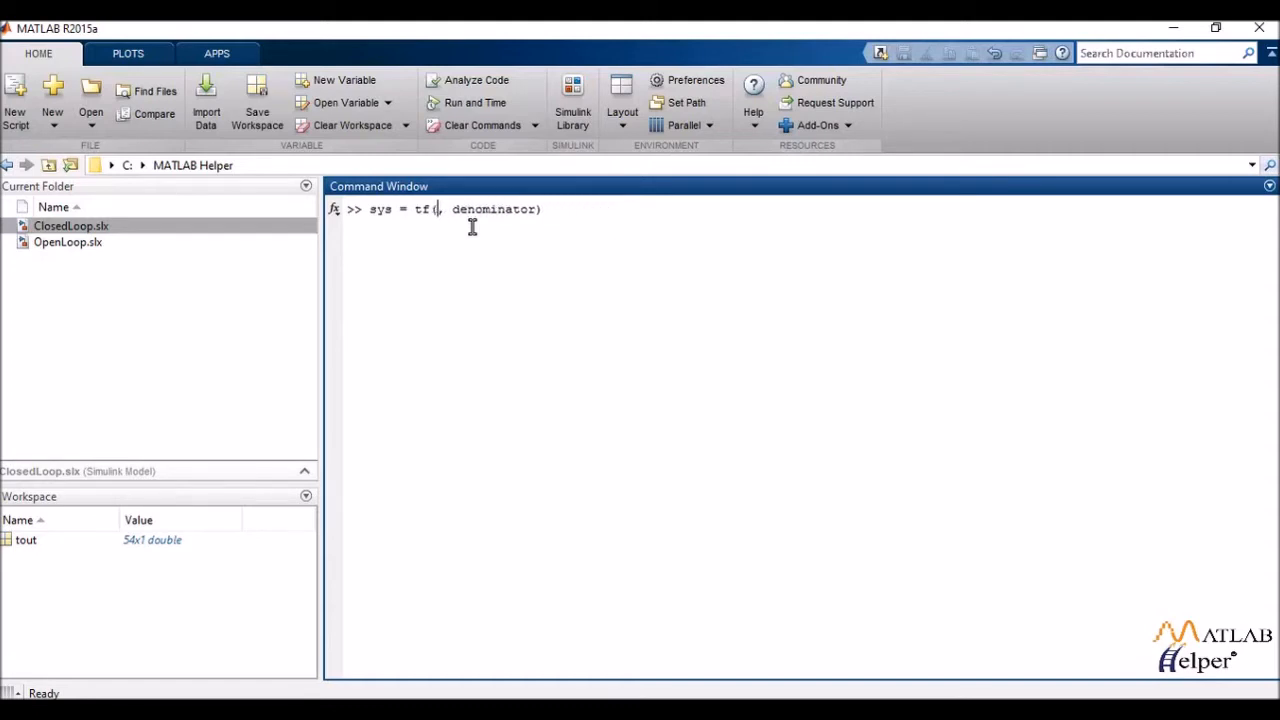
{"action": "type", "text": "("}
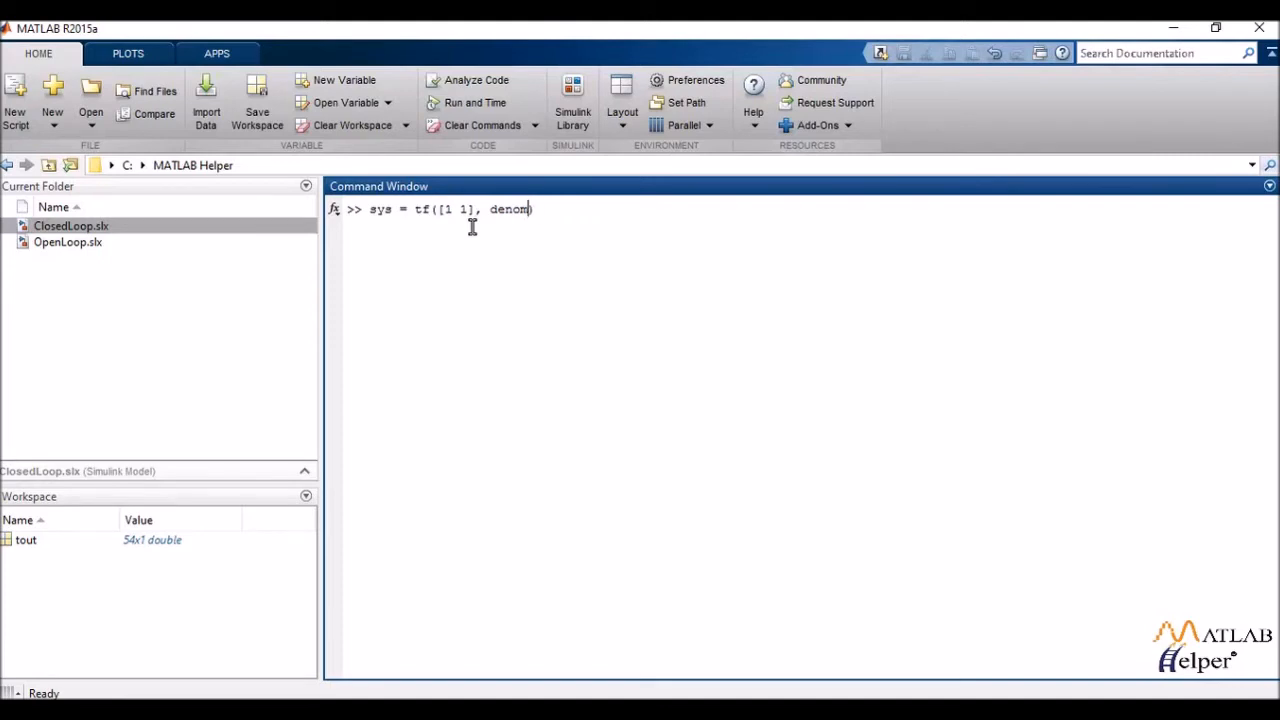
{"action": "key", "text": "BackSpace"}
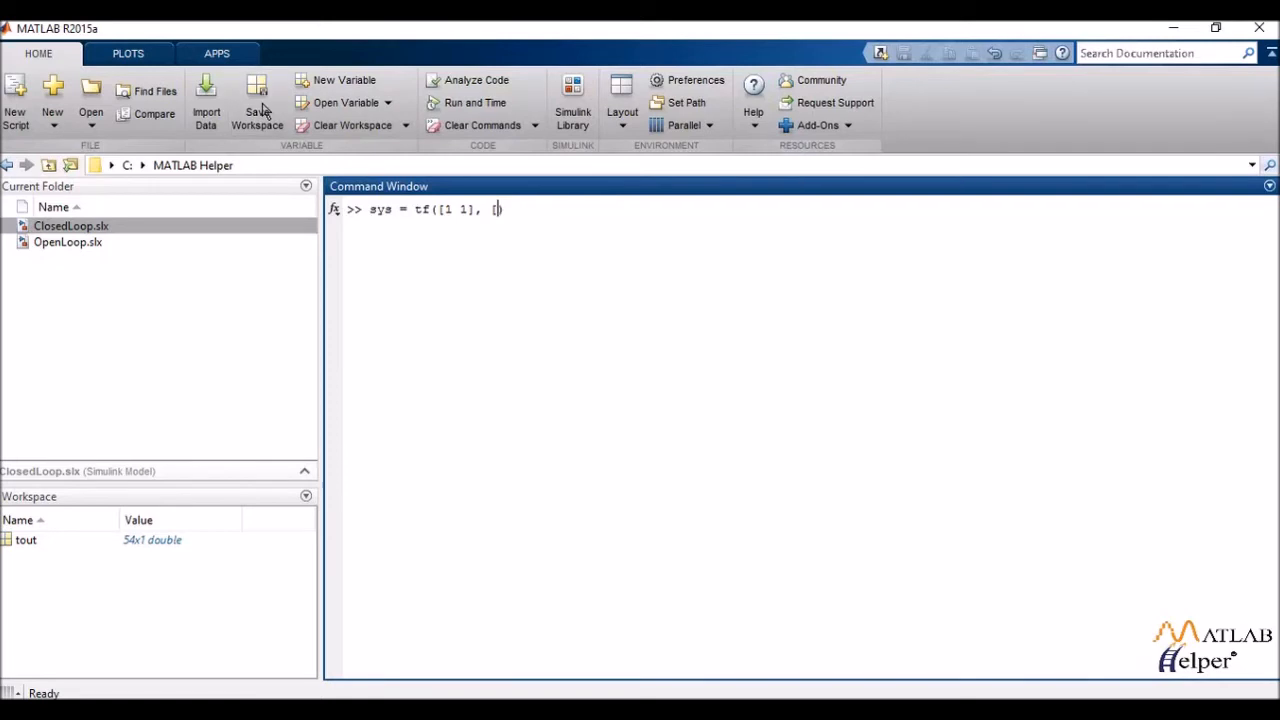
{"action": "type", "text": "[1 2 3"}
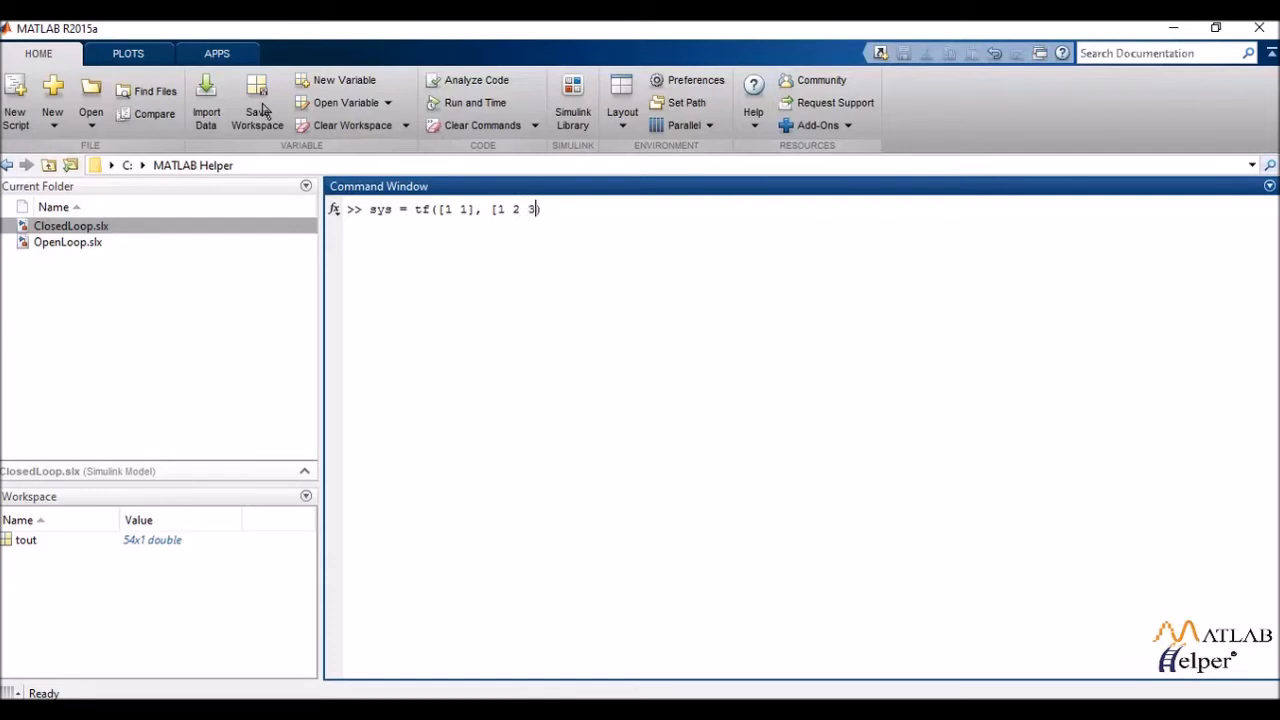
{"action": "type", "text": "])"}
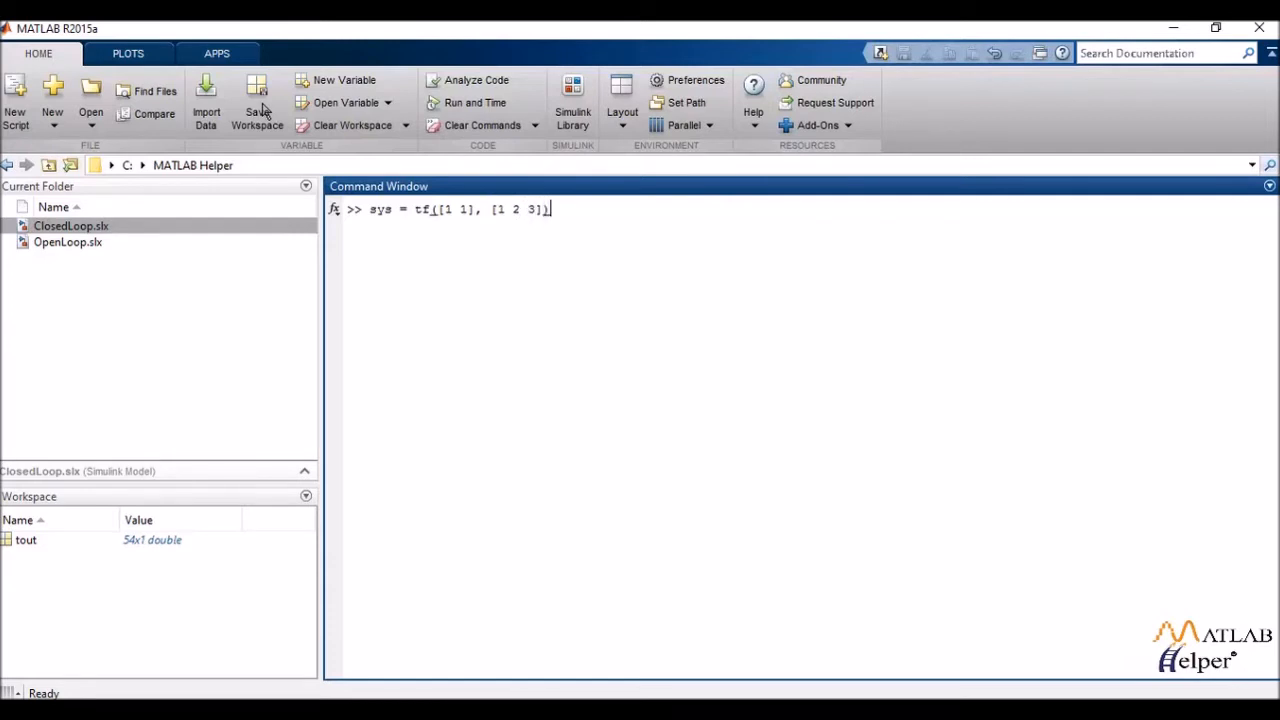
{"action": "mouse_move", "coordinate": [236, 204]}
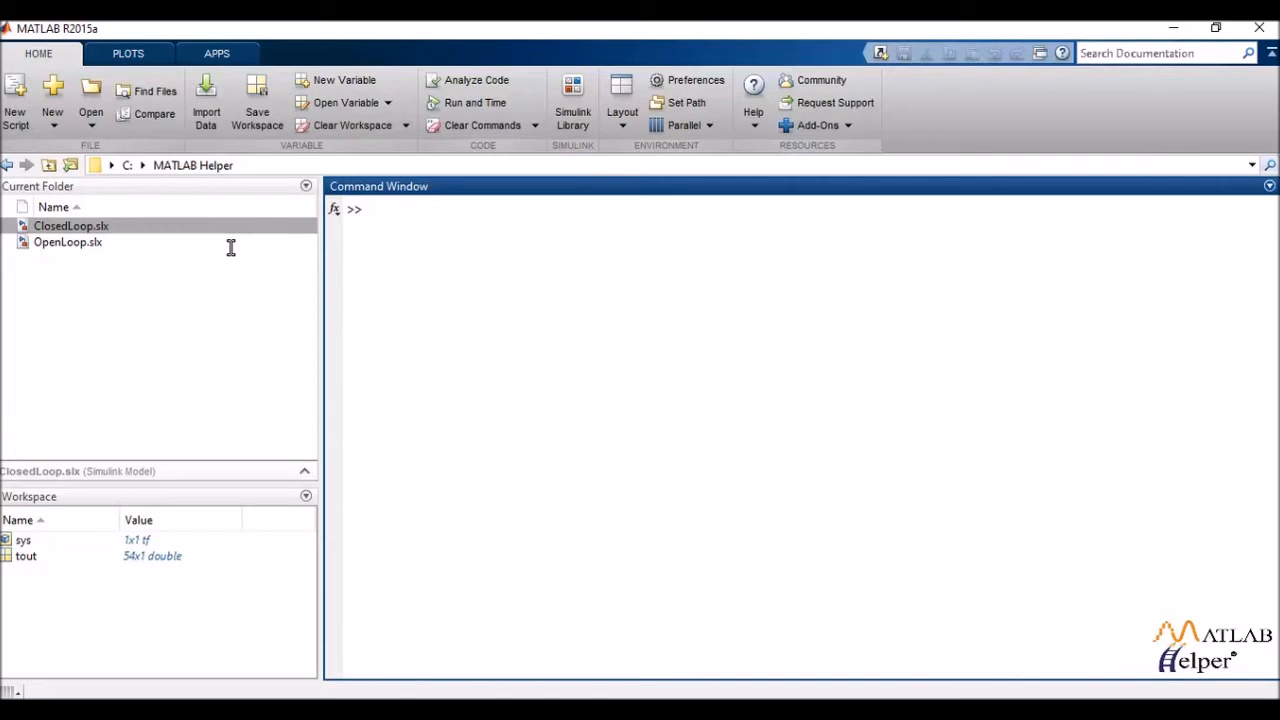
Step: Write s = tf('s') at the prompt to define the Laplace variable s
{"action": "type", "text": "s = t"}
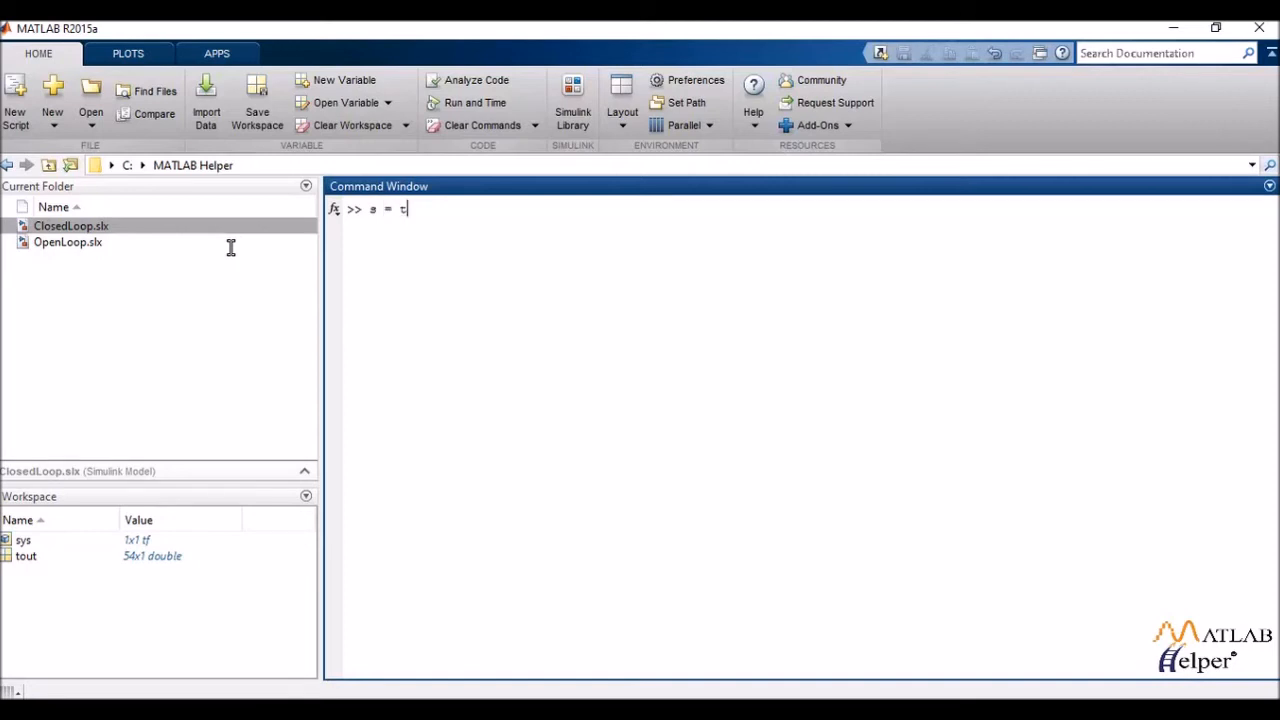
{"action": "type", "text": "f ("}
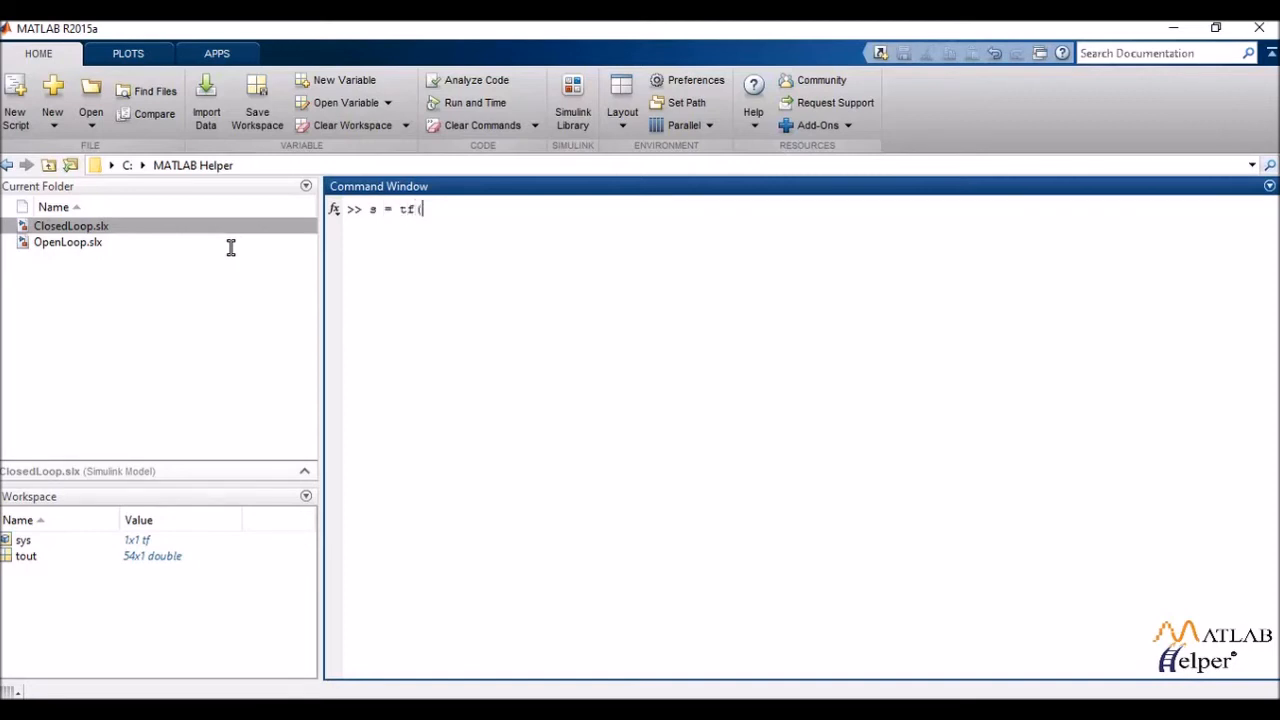
{"action": "type", "text": "'s"}
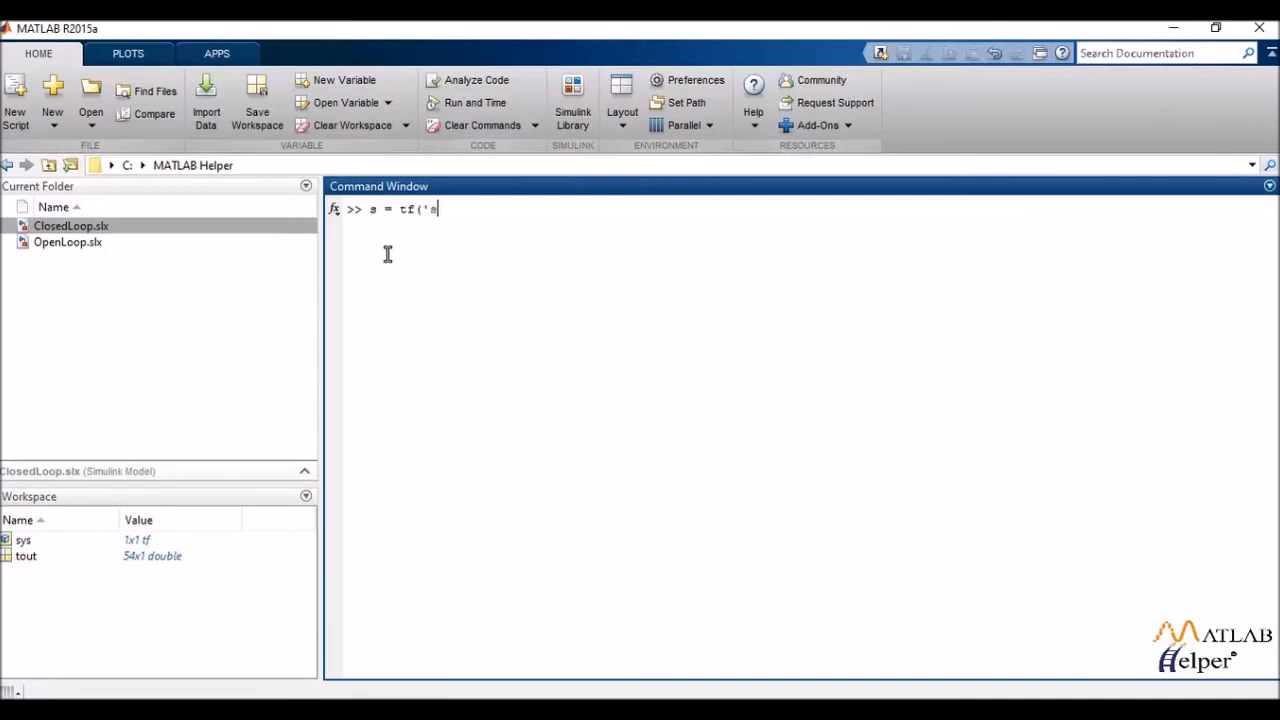
{"action": "type", "text": "')"}
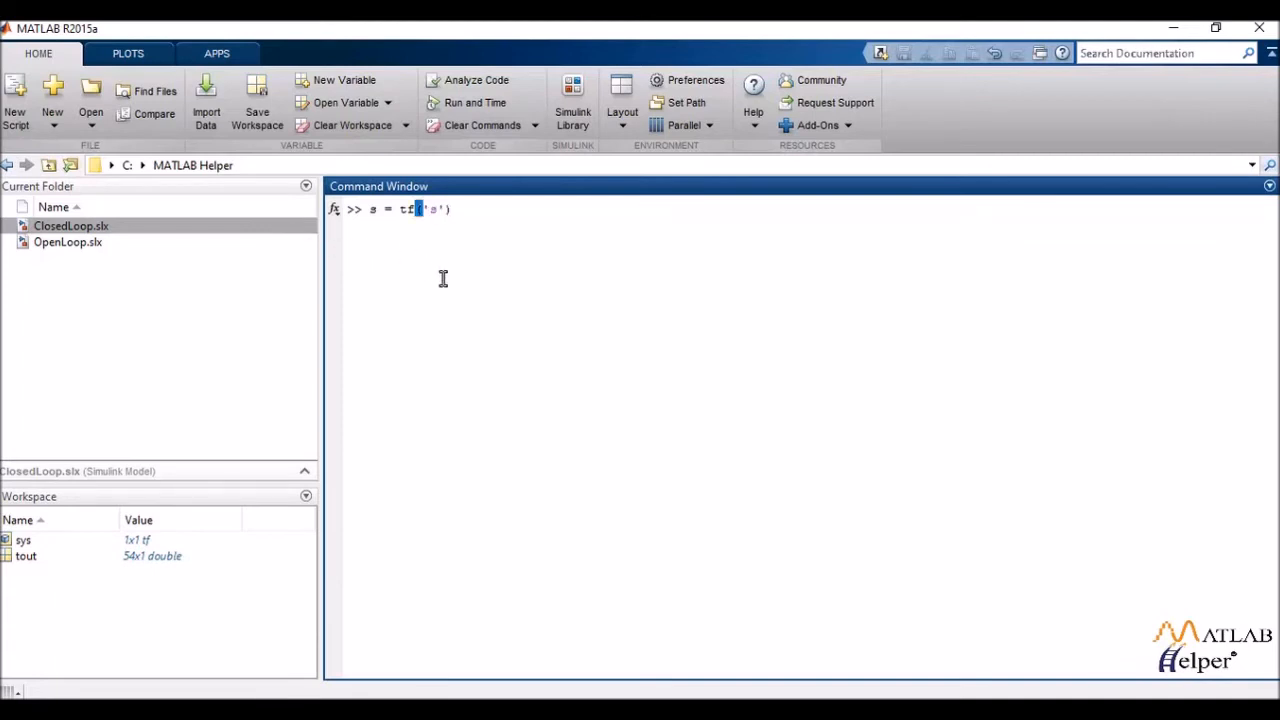
{"action": "mouse_move", "coordinate": [370, 242]}
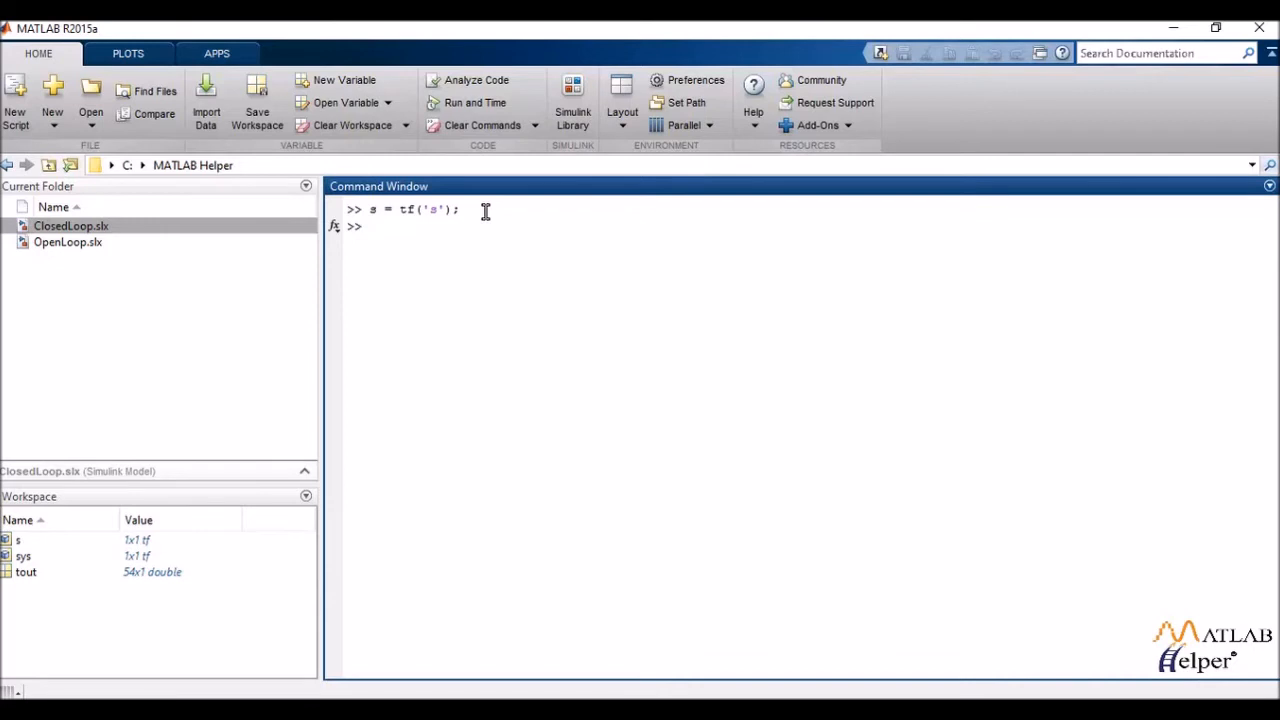
Step: Define sys = (s+1)/(s^2 + 2*s + ...) from s and run it
{"action": "type", "text": "sys ="}
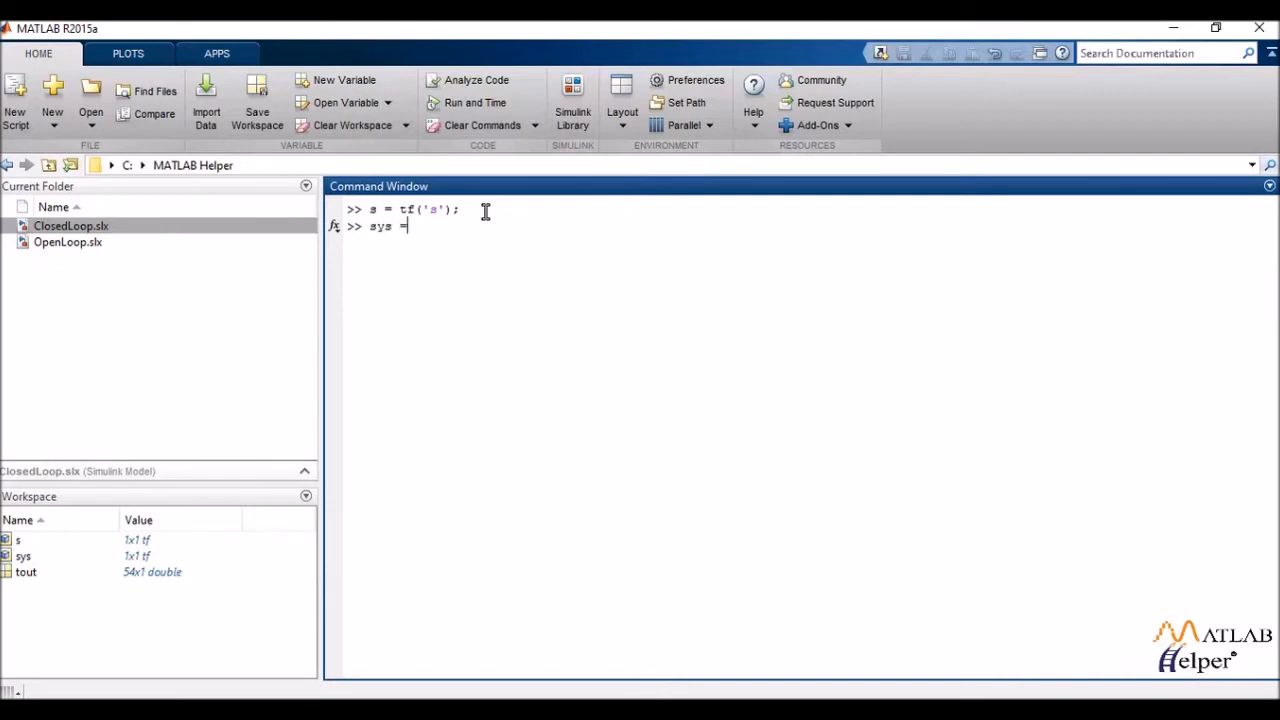
{"action": "type", "text": "(s"}
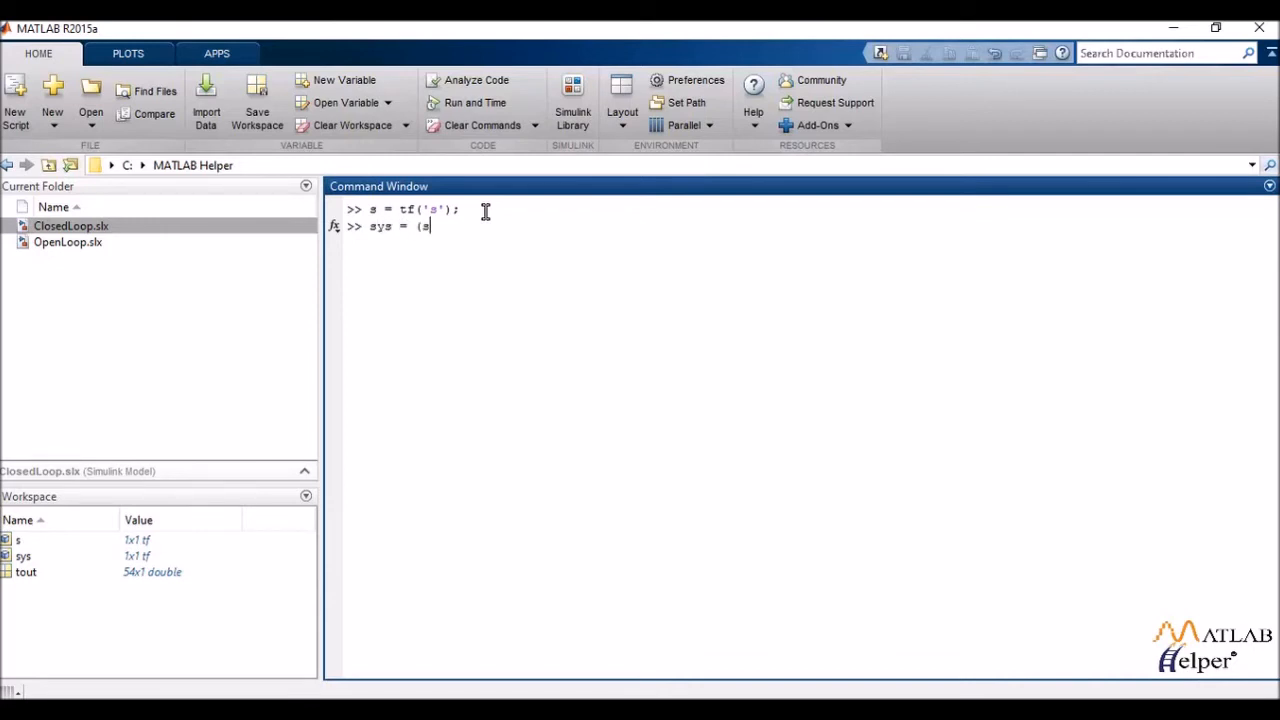
{"action": "type", "text": "+1"}
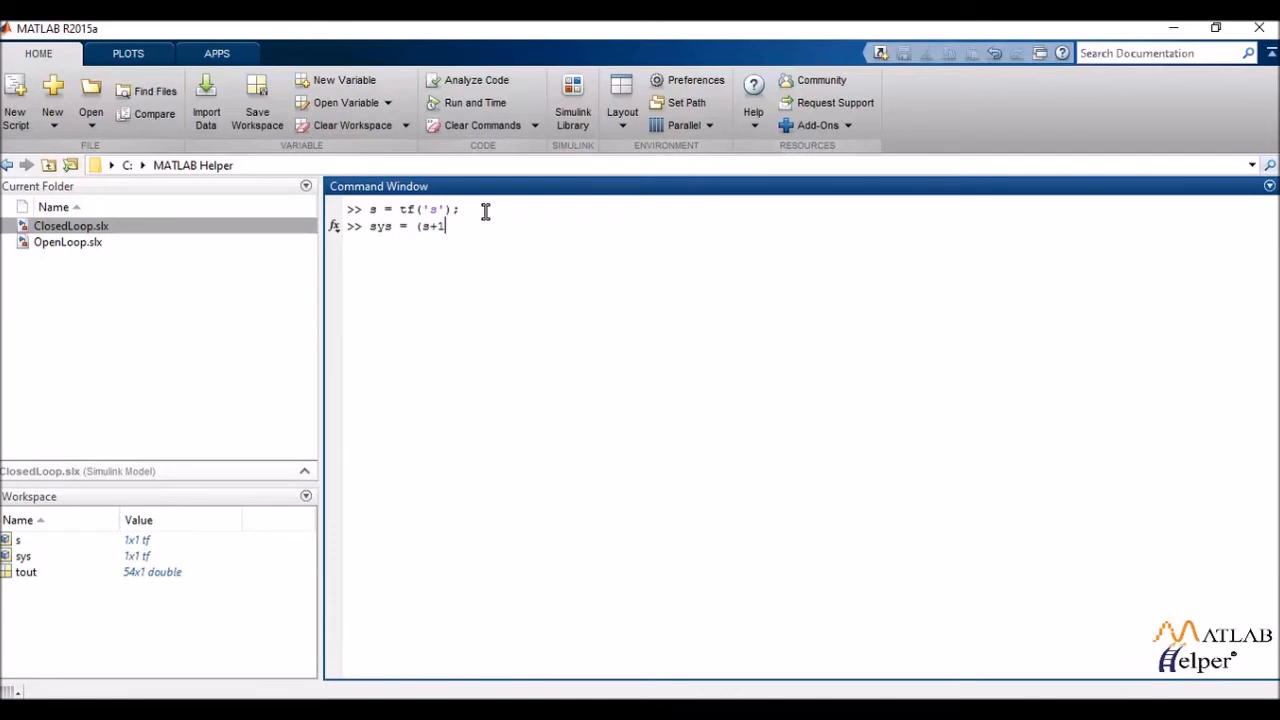
{"action": "type", "text": "/"}
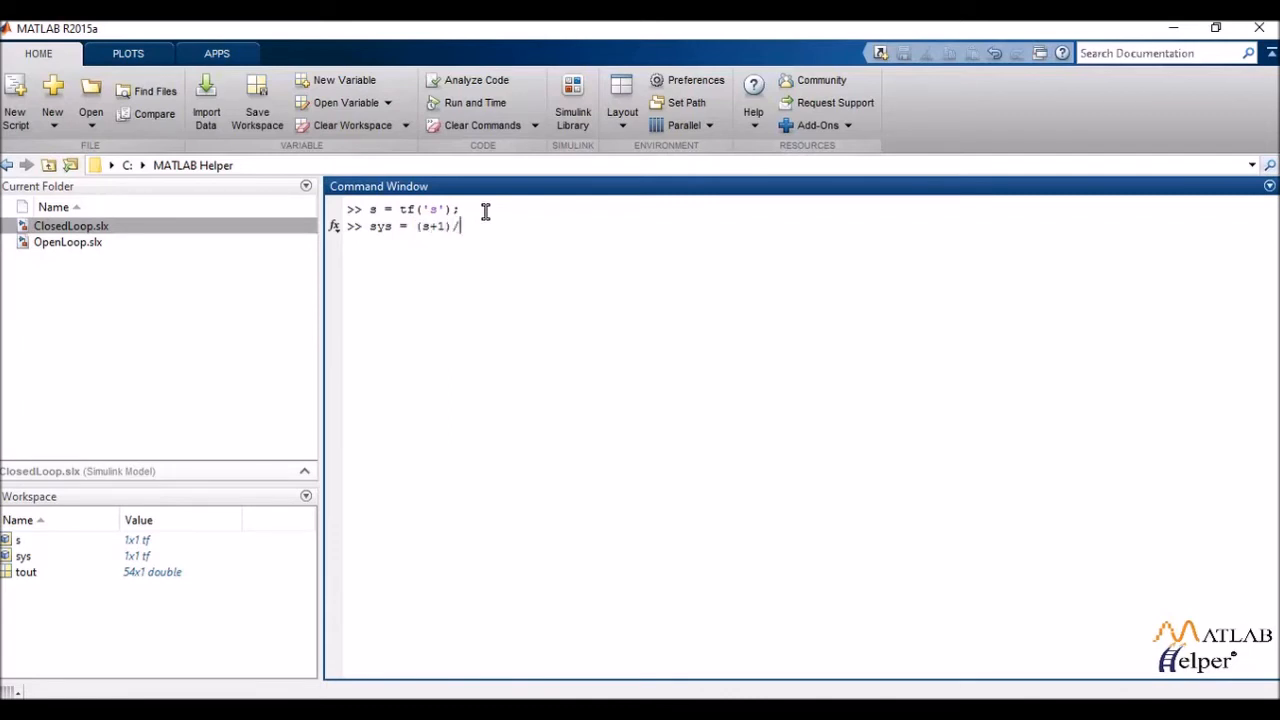
{"action": "type", "text": "(s"}
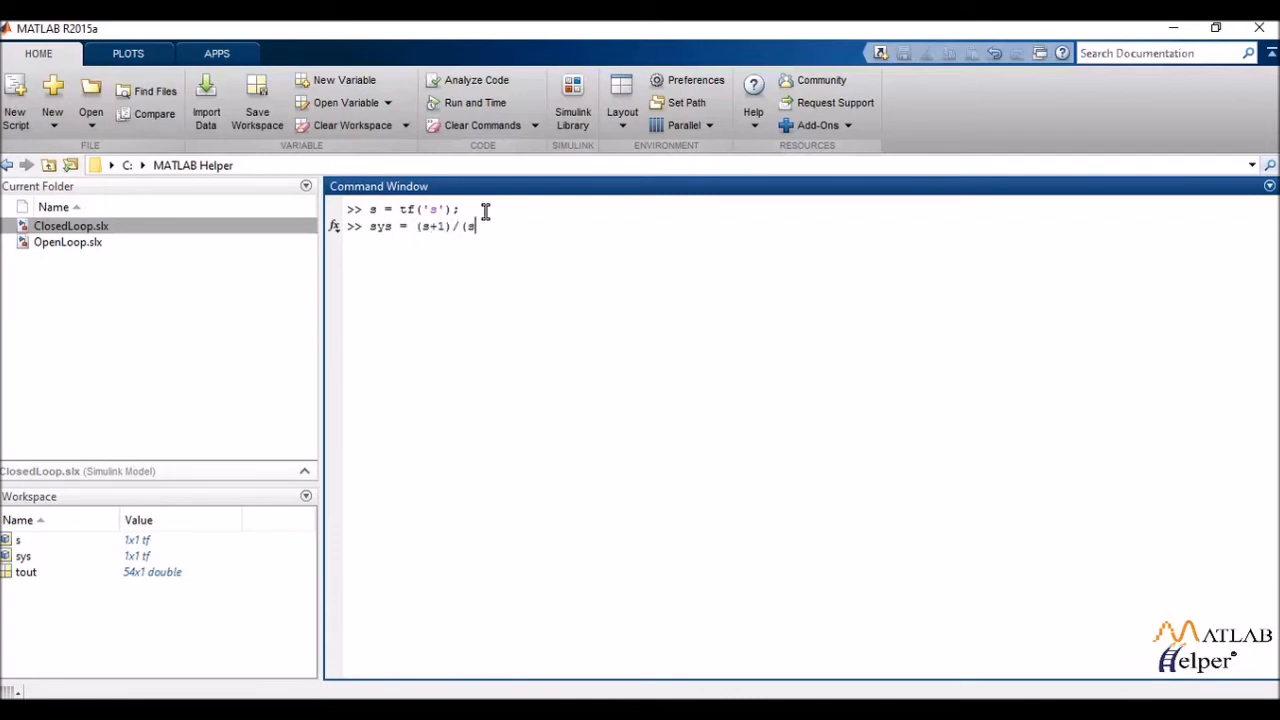
{"action": "type", "text": "^2"}
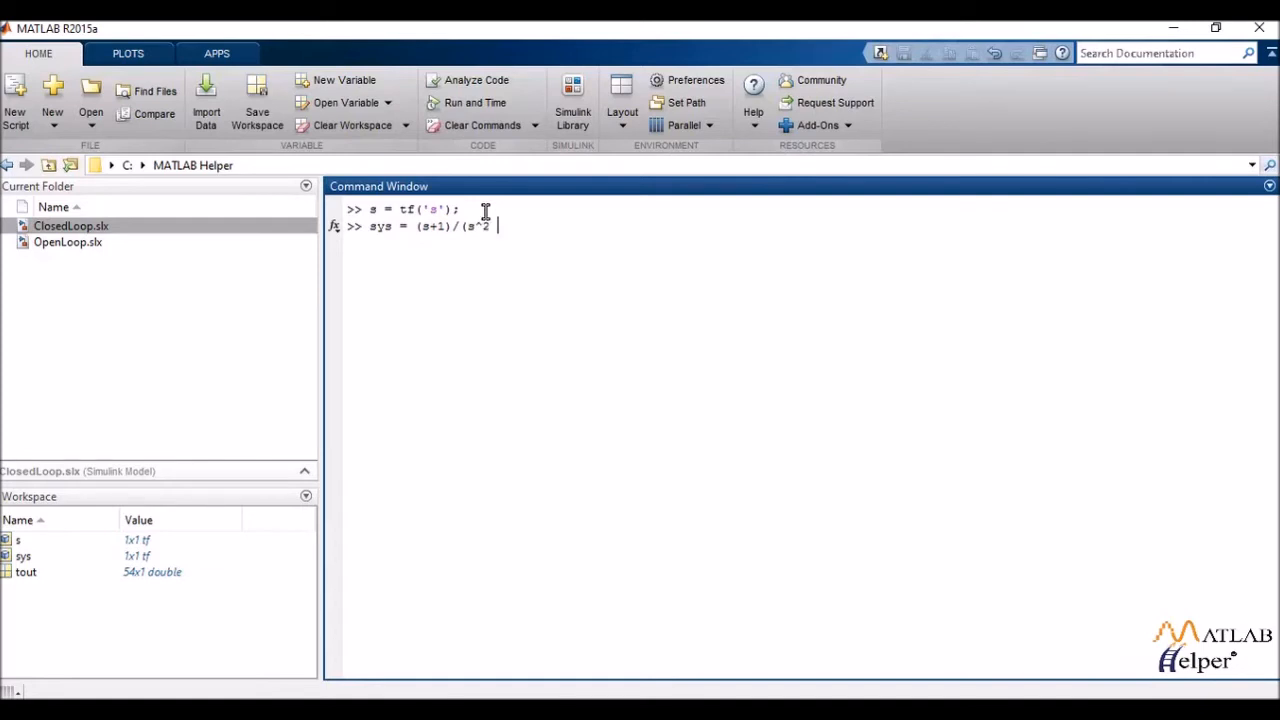
{"action": "type", "text": "+"}
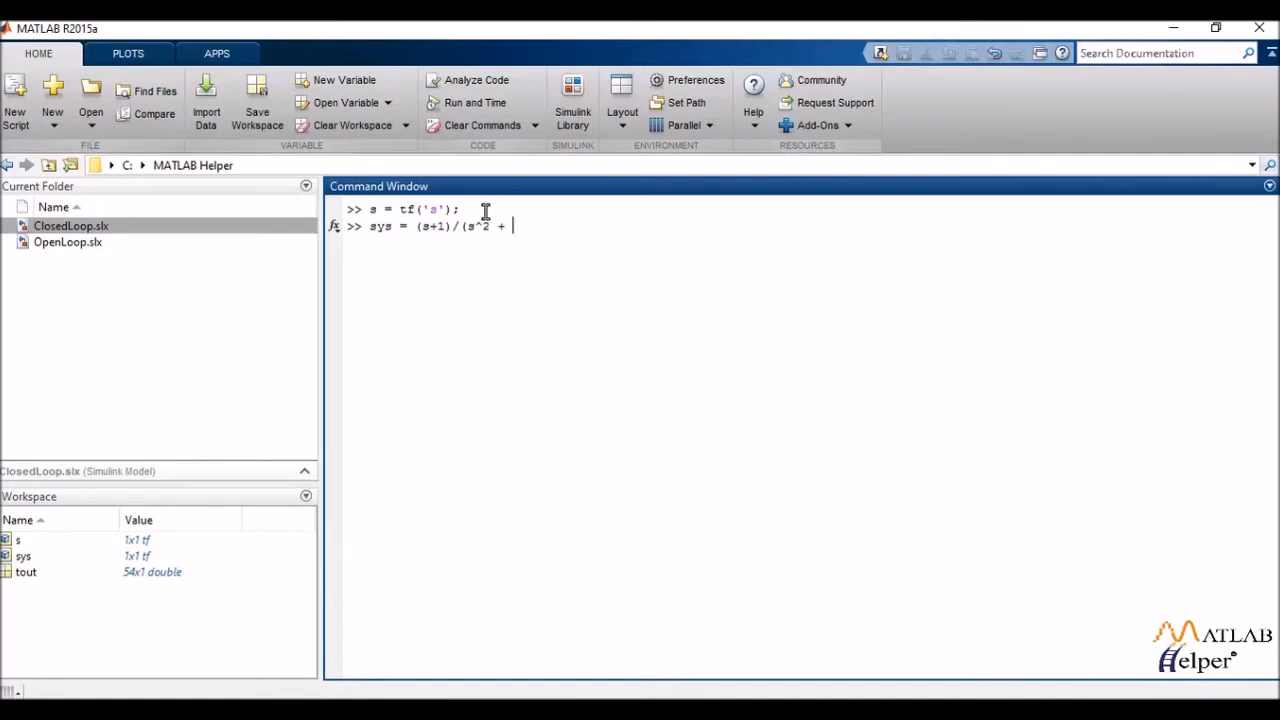
{"action": "type", "text": "2*"}
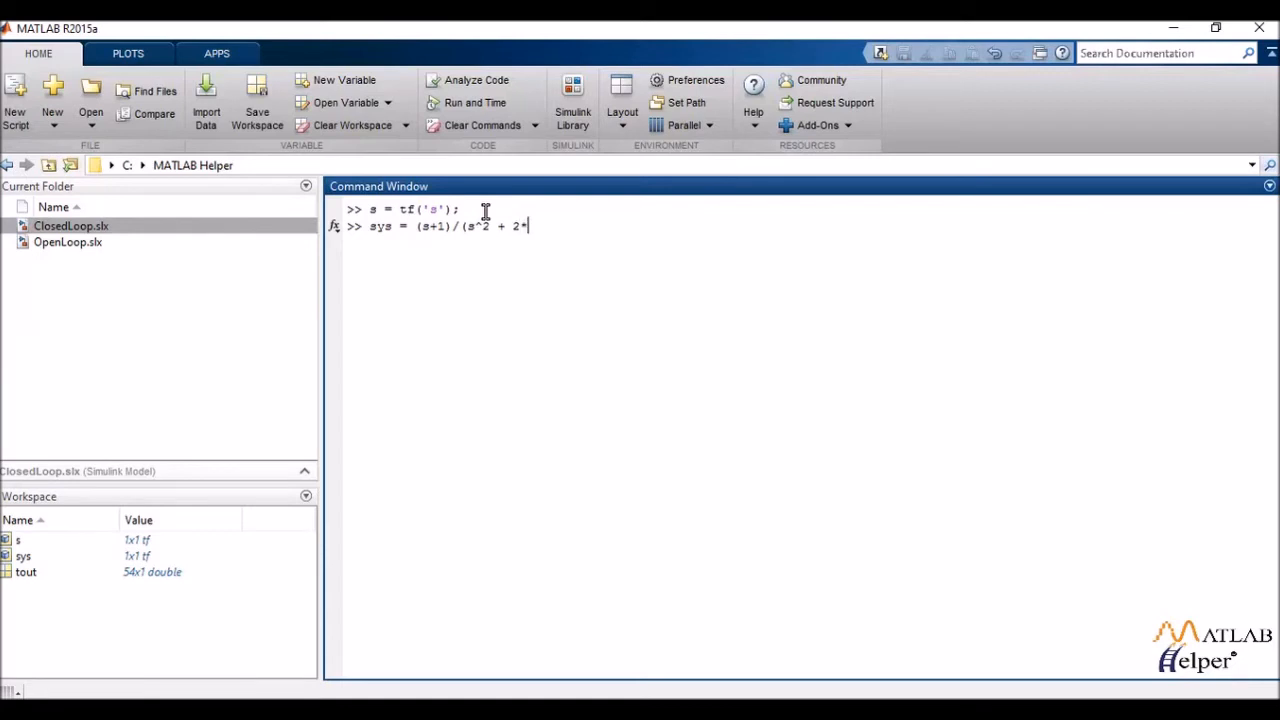
{"action": "type", "text": "s + 4"}
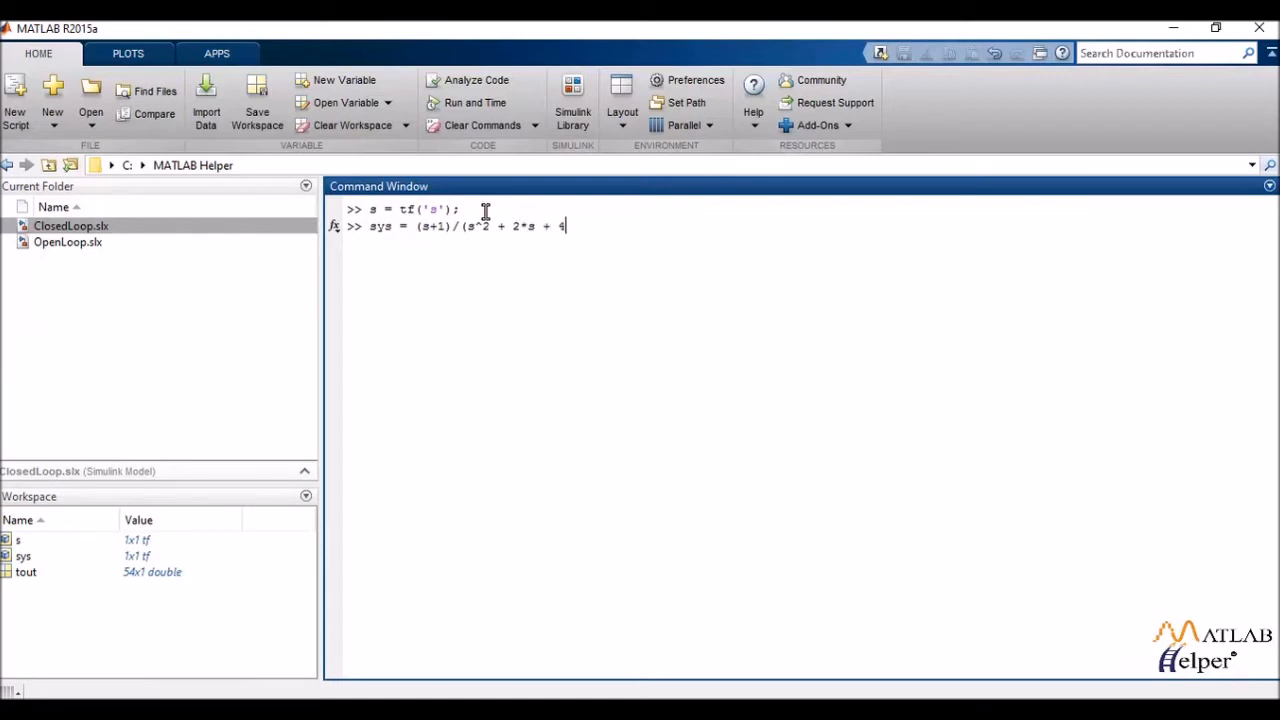
{"action": "key", "text": "enter"}
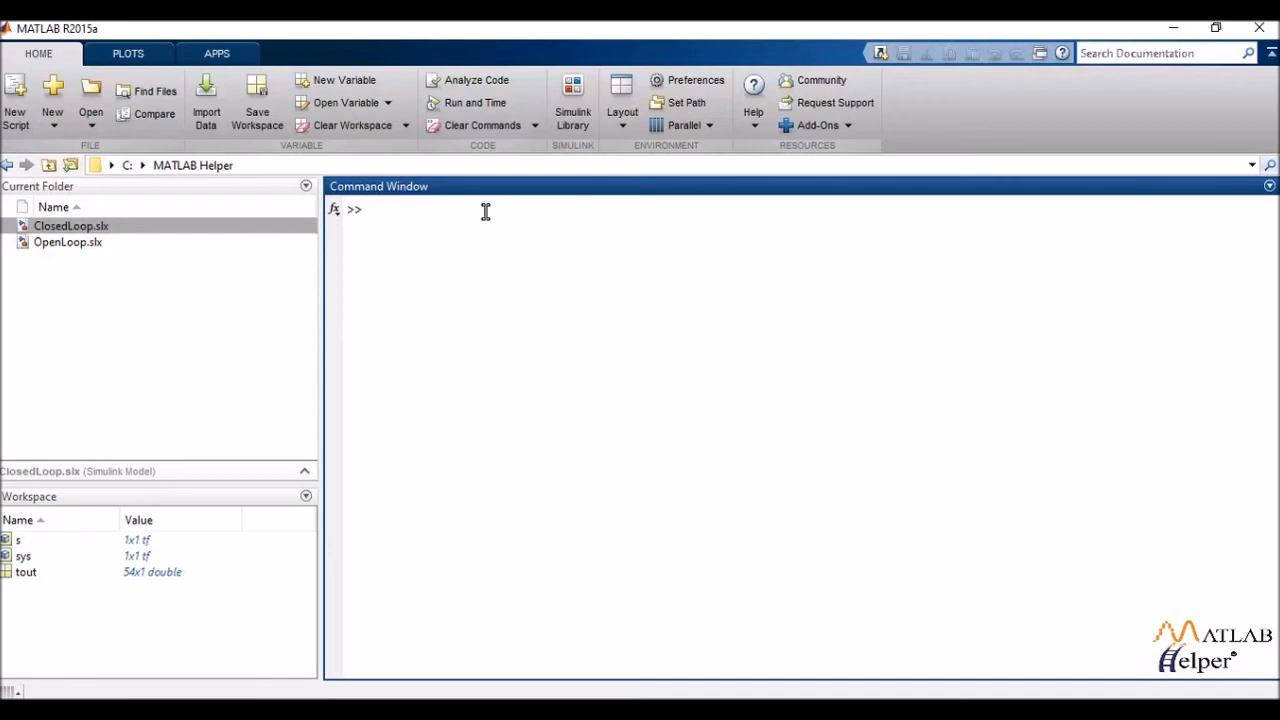
Step: Create the cell array N = {[1 2], [1];[1 2 3],[2 1 1]}; and run it
{"action": "type", "text": "N"}
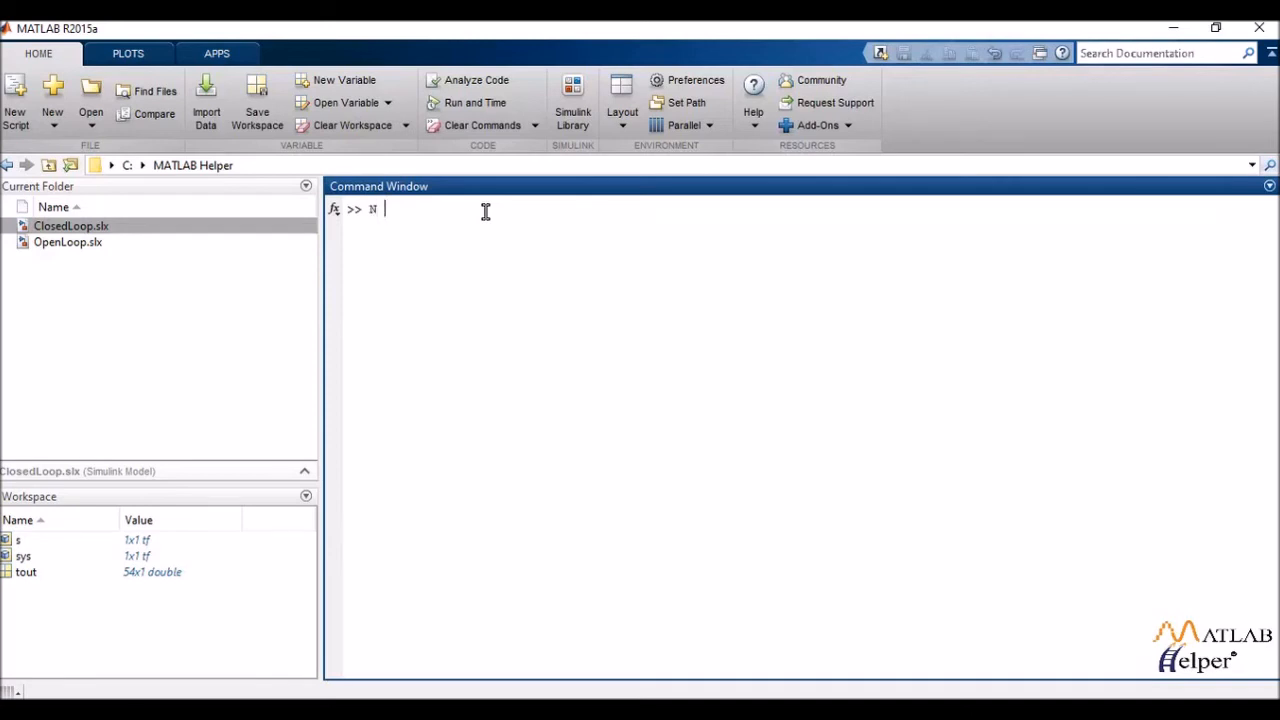
{"action": "type", "text": "= ("}
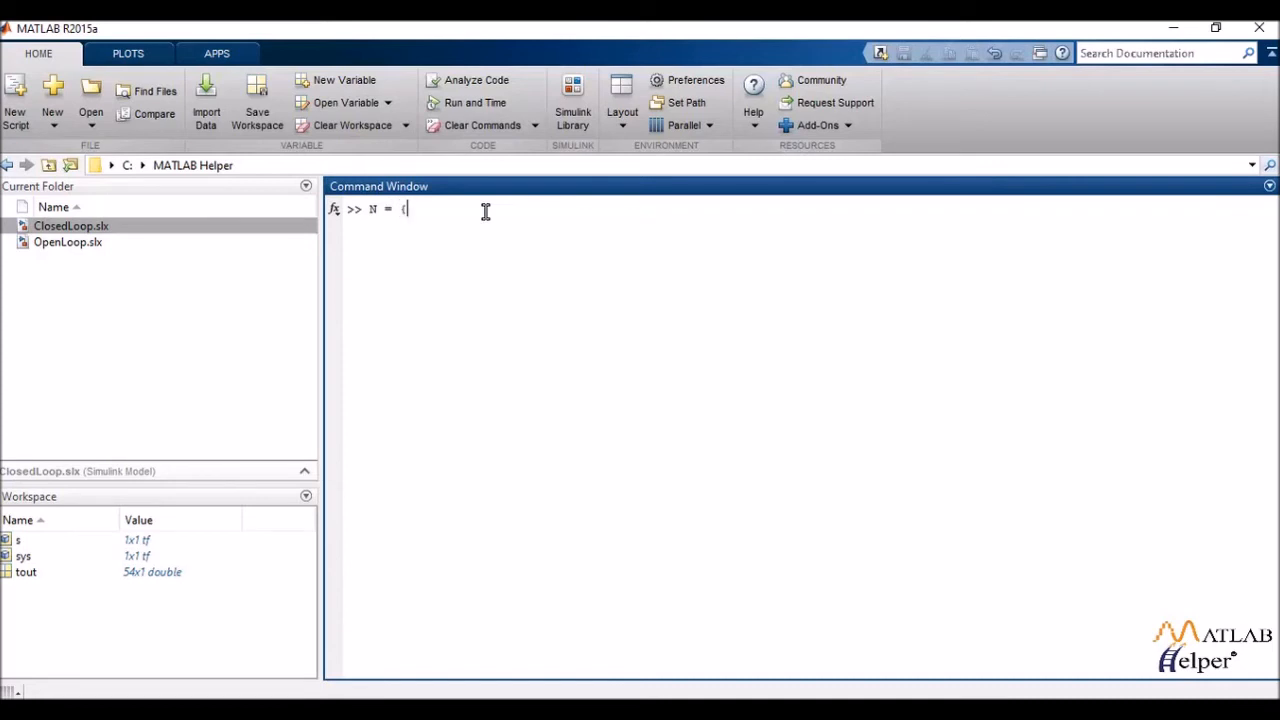
{"action": "type", "text": "["}
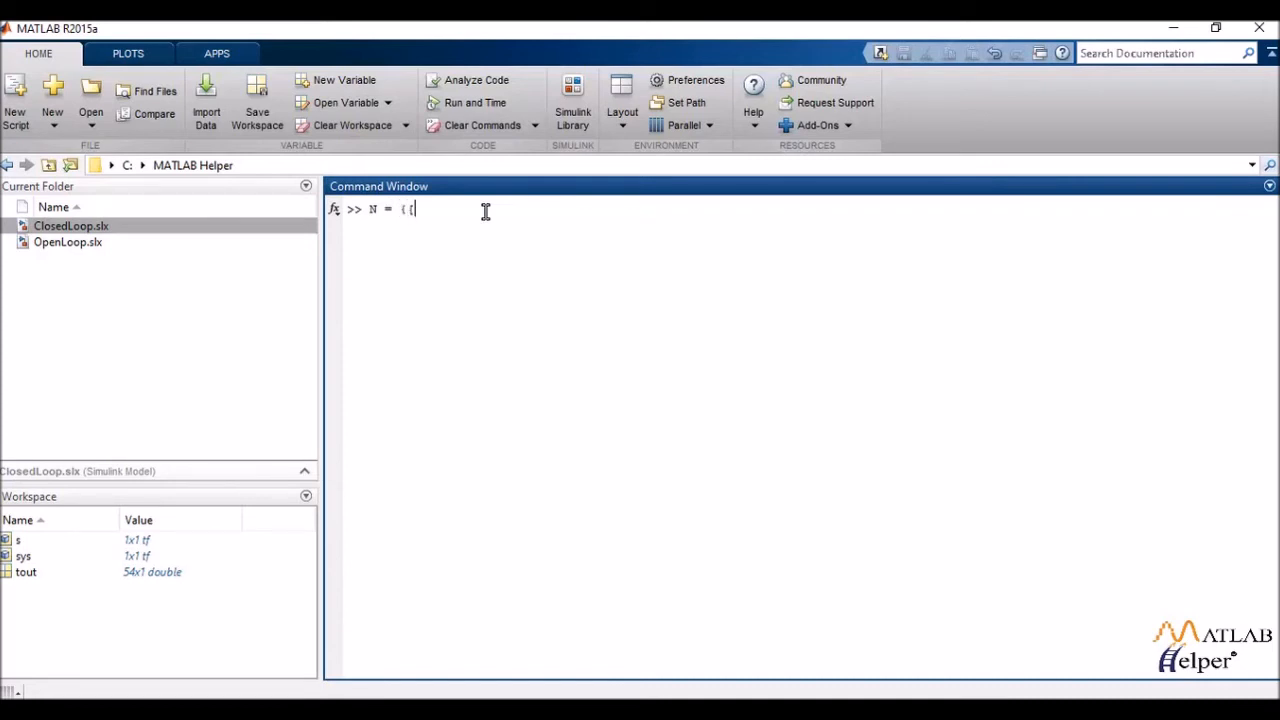
{"action": "type", "text": "1 2], [1"}
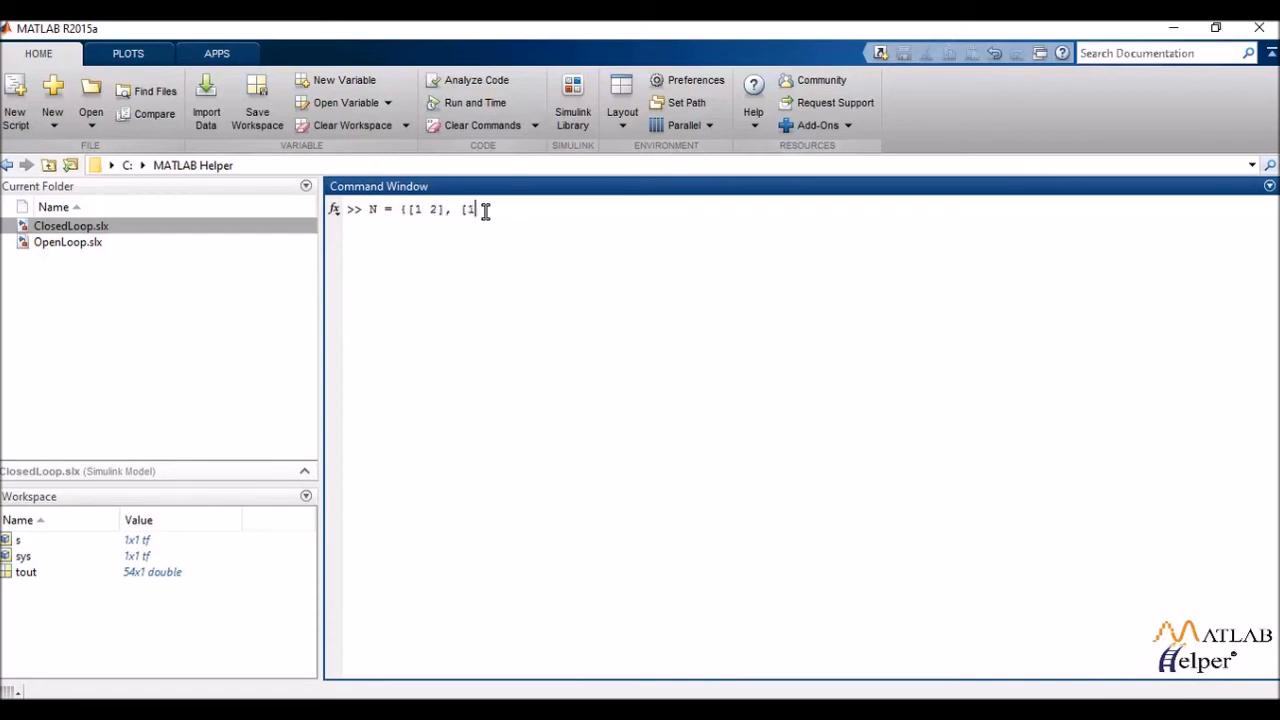
{"action": "type", "text": "]"}
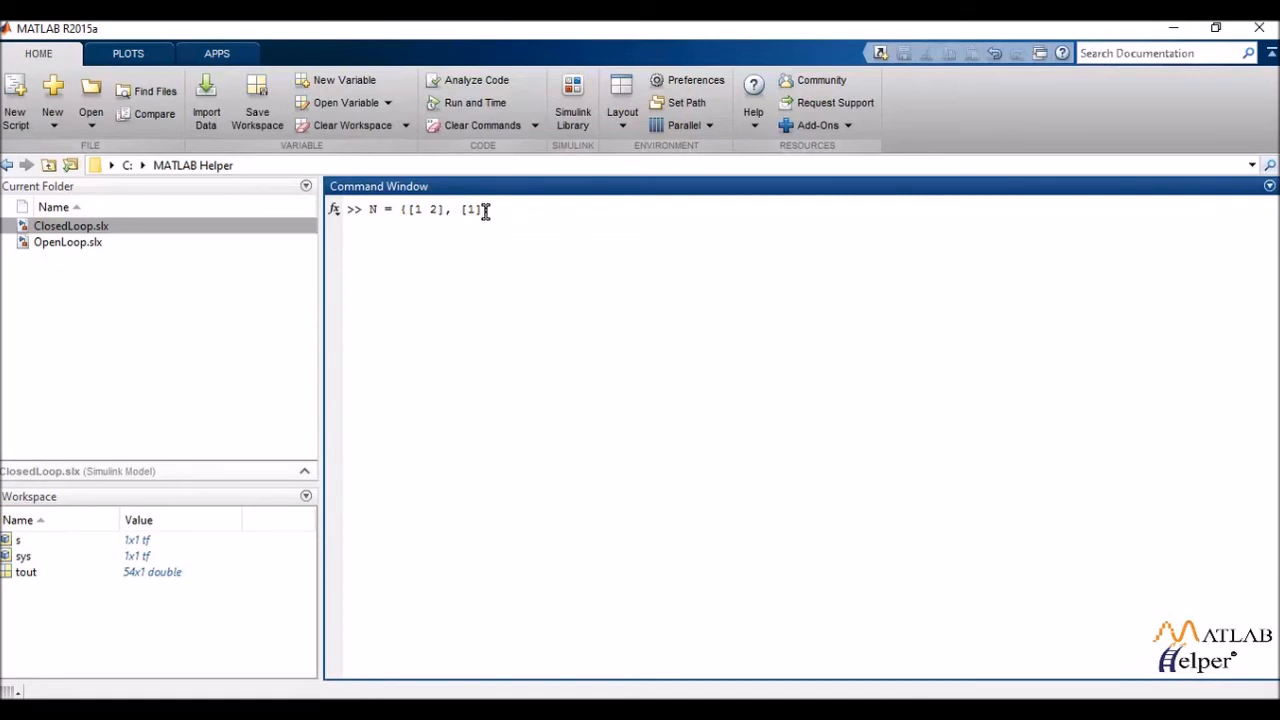
{"action": "type", "text": "[1"}
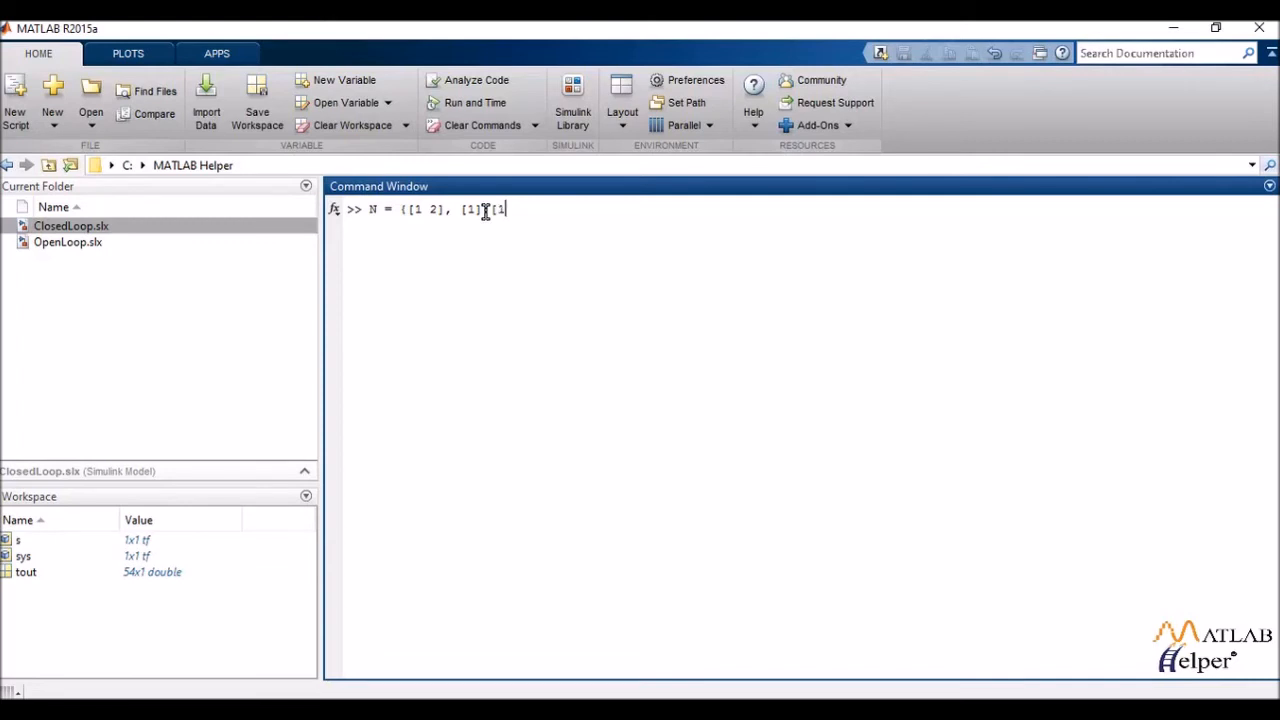
{"action": "type", "text": "2 3]"}
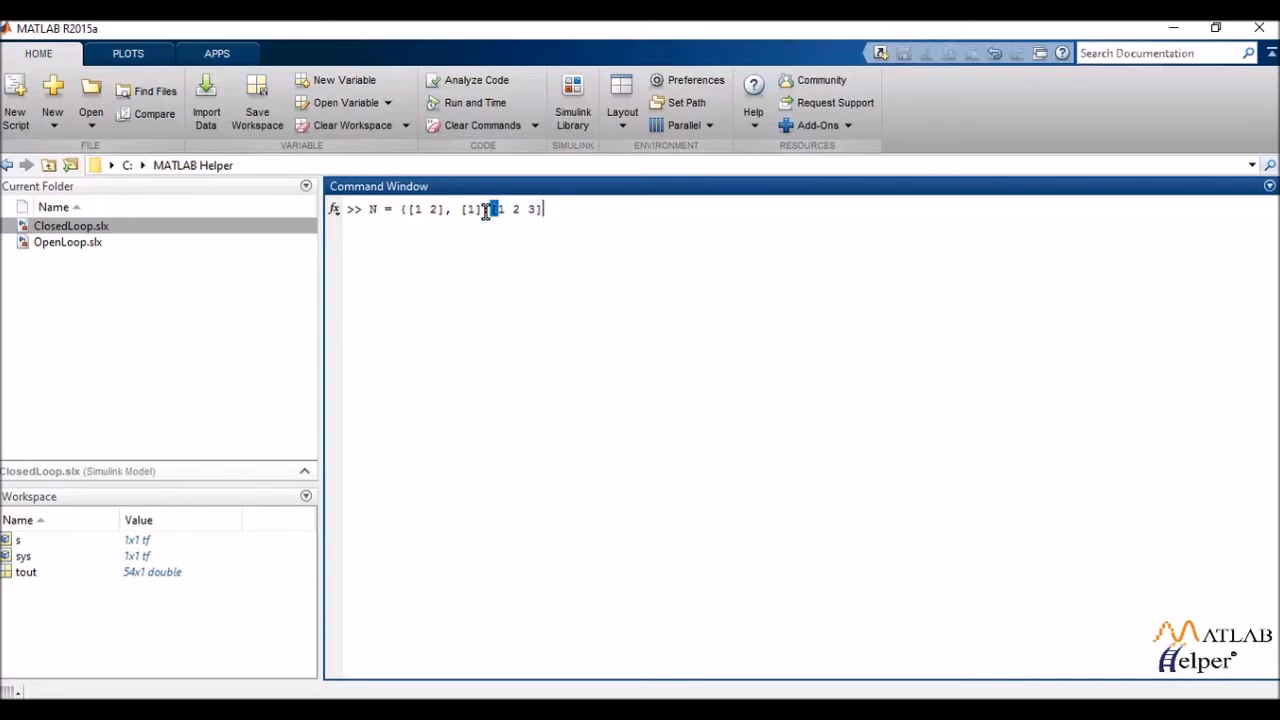
{"action": "type", "text": ",[ 2 1 1]}"}
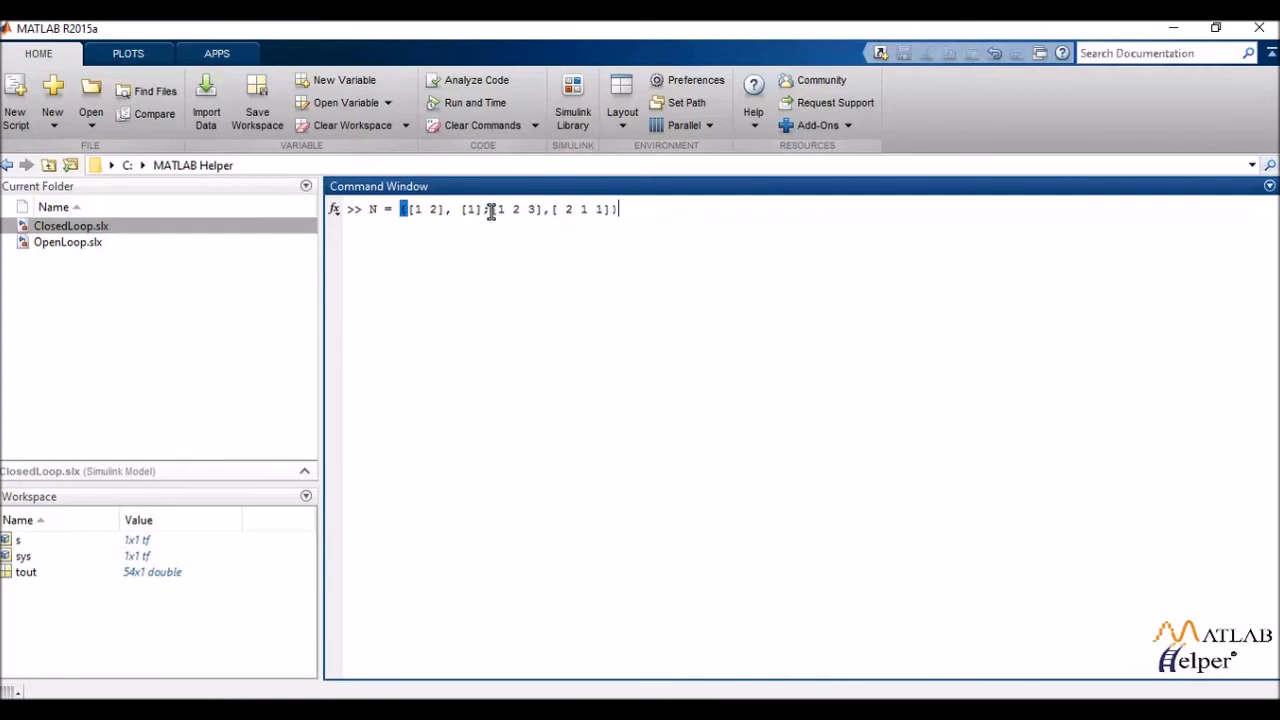
{"action": "key", "text": "enter"}
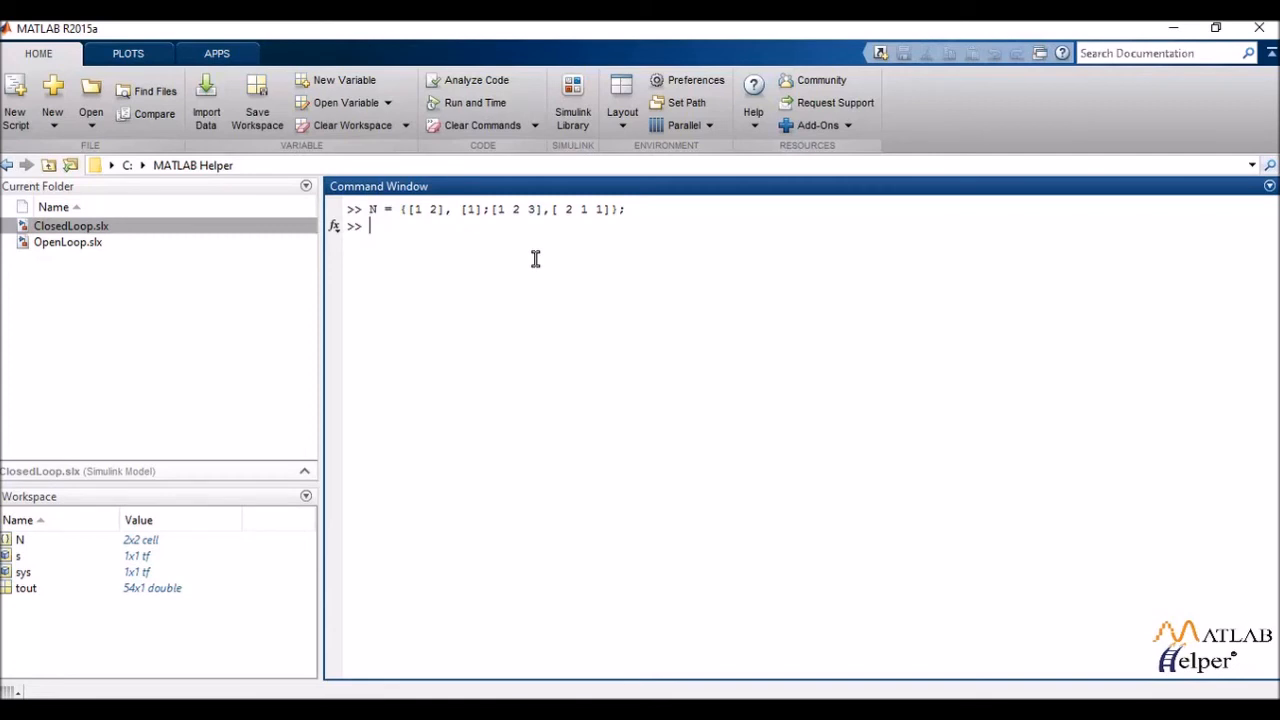
Step: Define the denominator vector D = [1 2 3]; and run it
{"action": "type", "text": "D = {"}
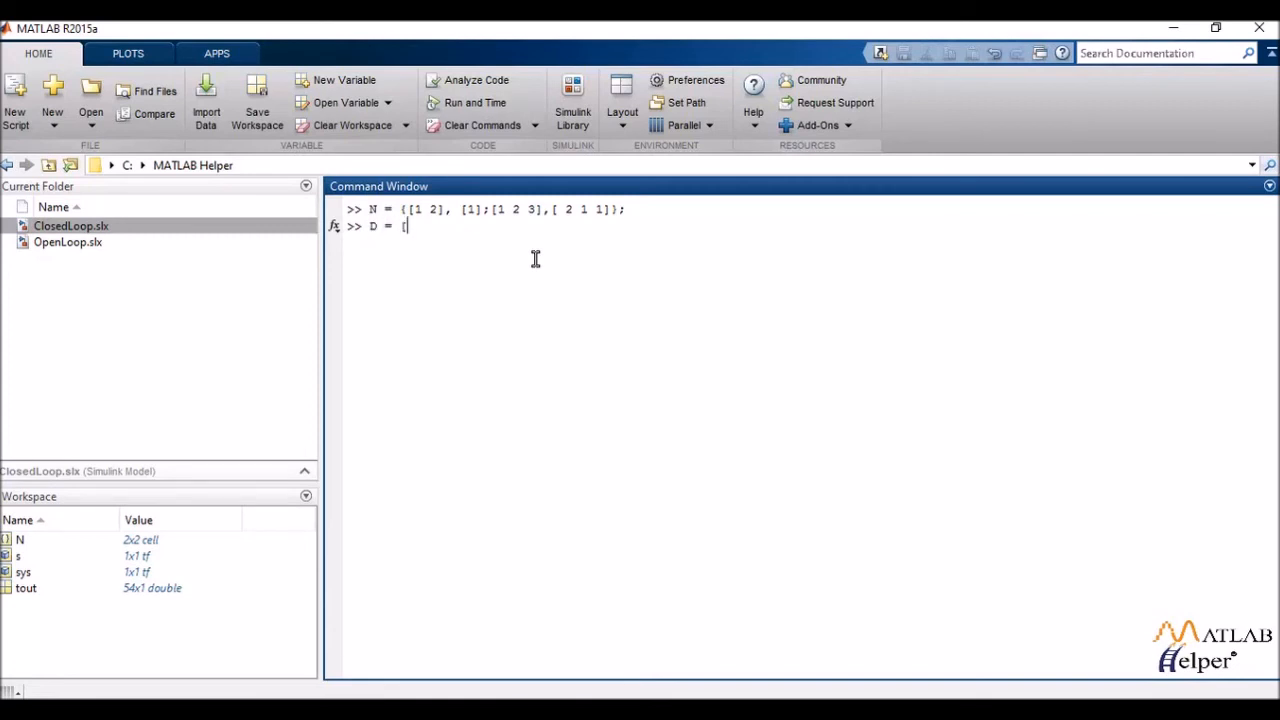
{"action": "type", "text": "1 2 3];"}
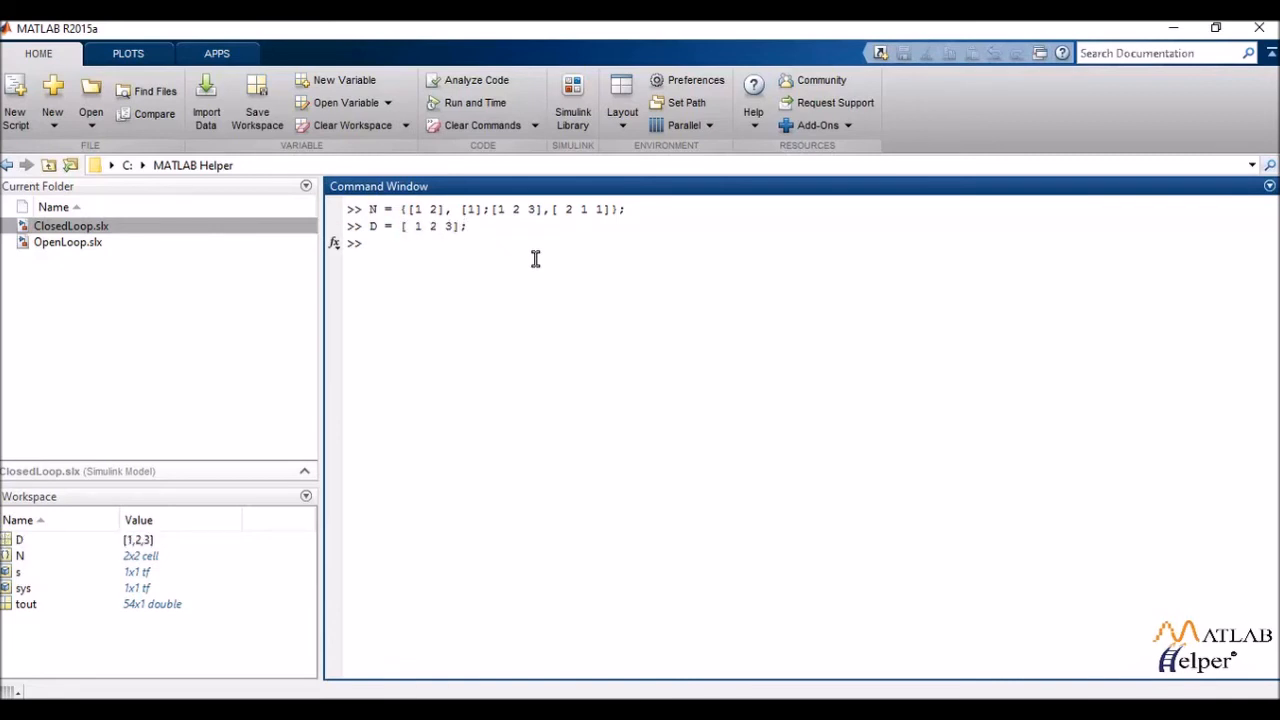
{"action": "type", "text": "t"}
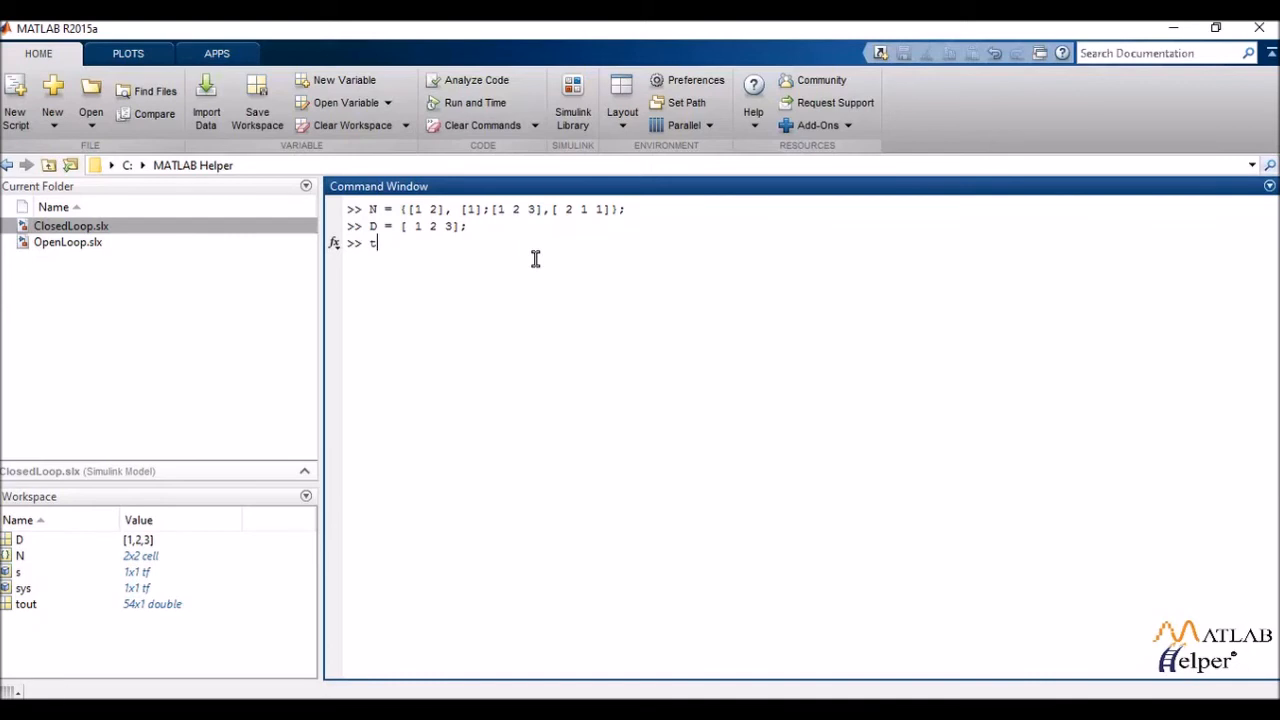
Step: Build the MIMO model sys = tf(N,D), view it, then clear the Command Window with clc
{"action": "type", "text": "sys"}
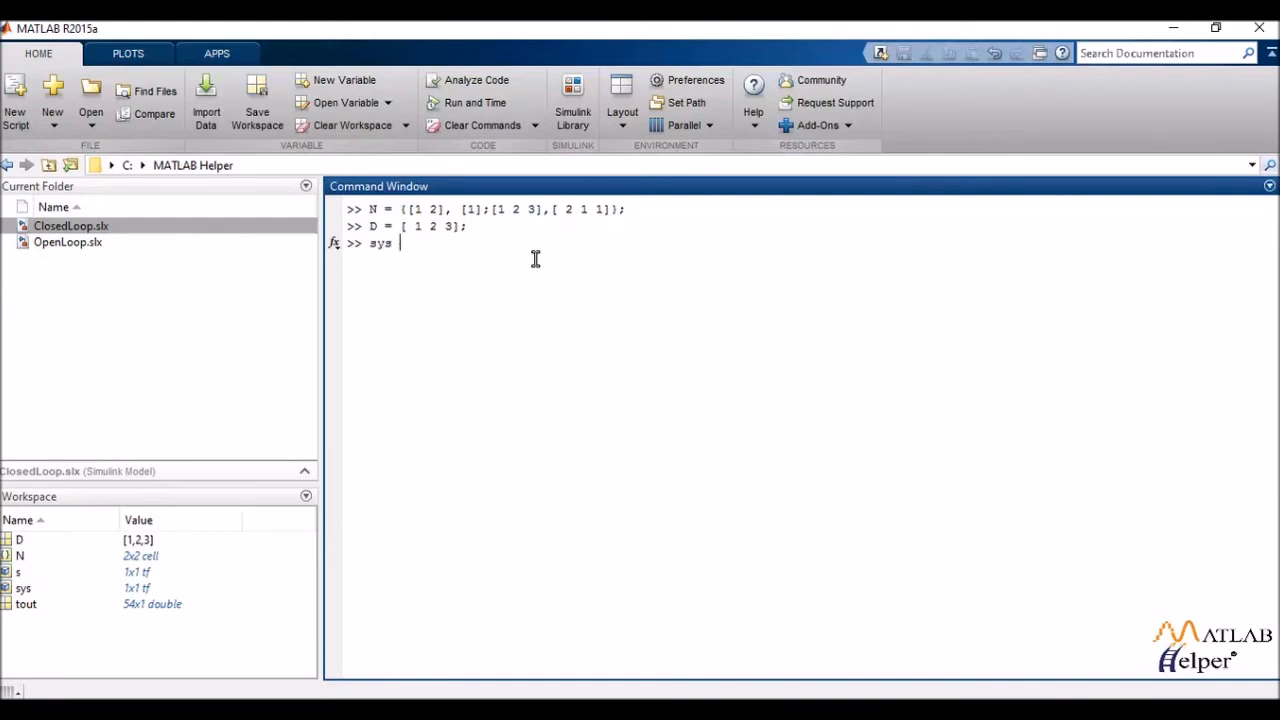
{"action": "type", "text": "= tf"}
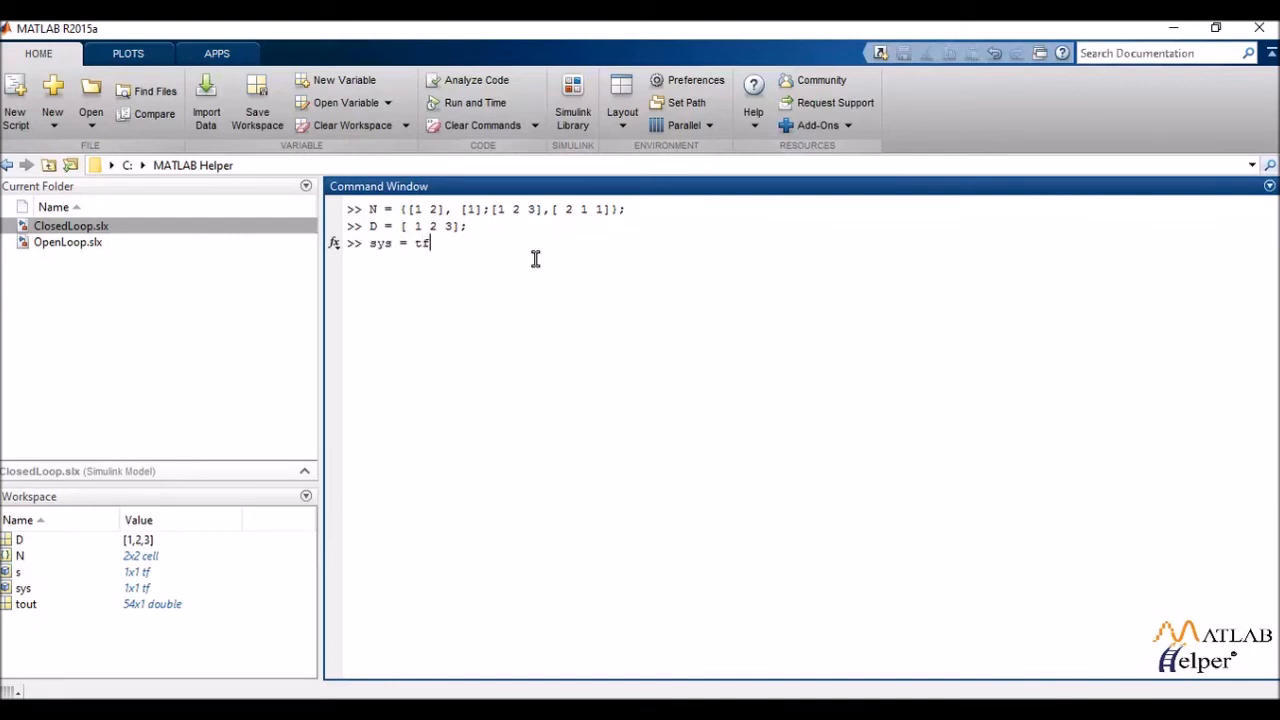
{"action": "type", "text": "(N"}
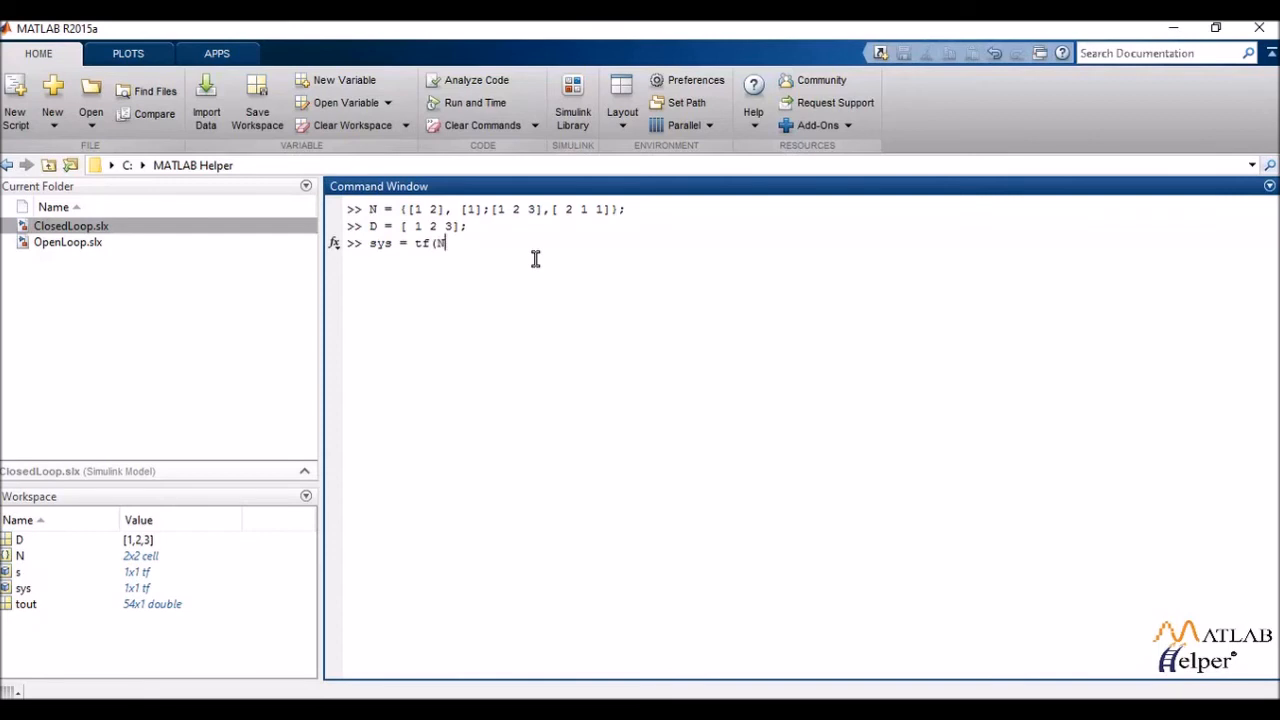
{"action": "type", "text": "N,D)"}
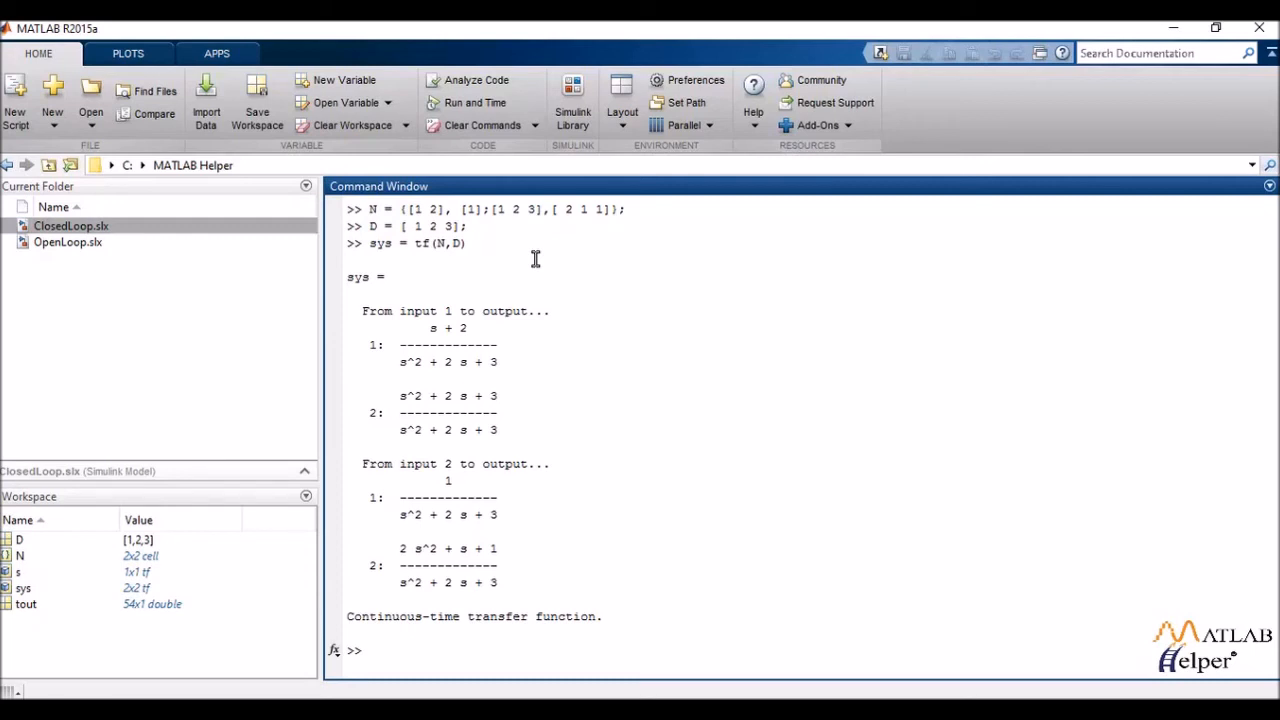
{"action": "type", "text": "clc"}
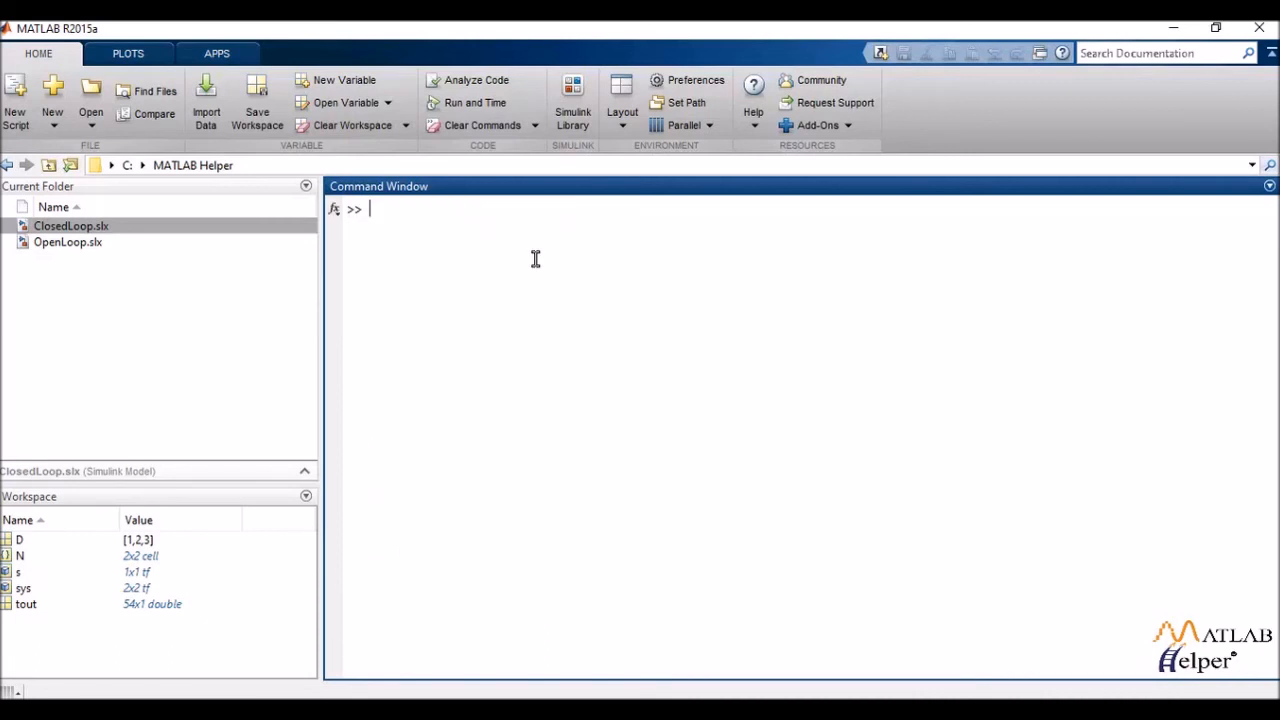
Step: Redefine sys = tf([1 2],[2 1]); and start the next sys1 assignment
{"action": "type", "text": "sys = tf"}
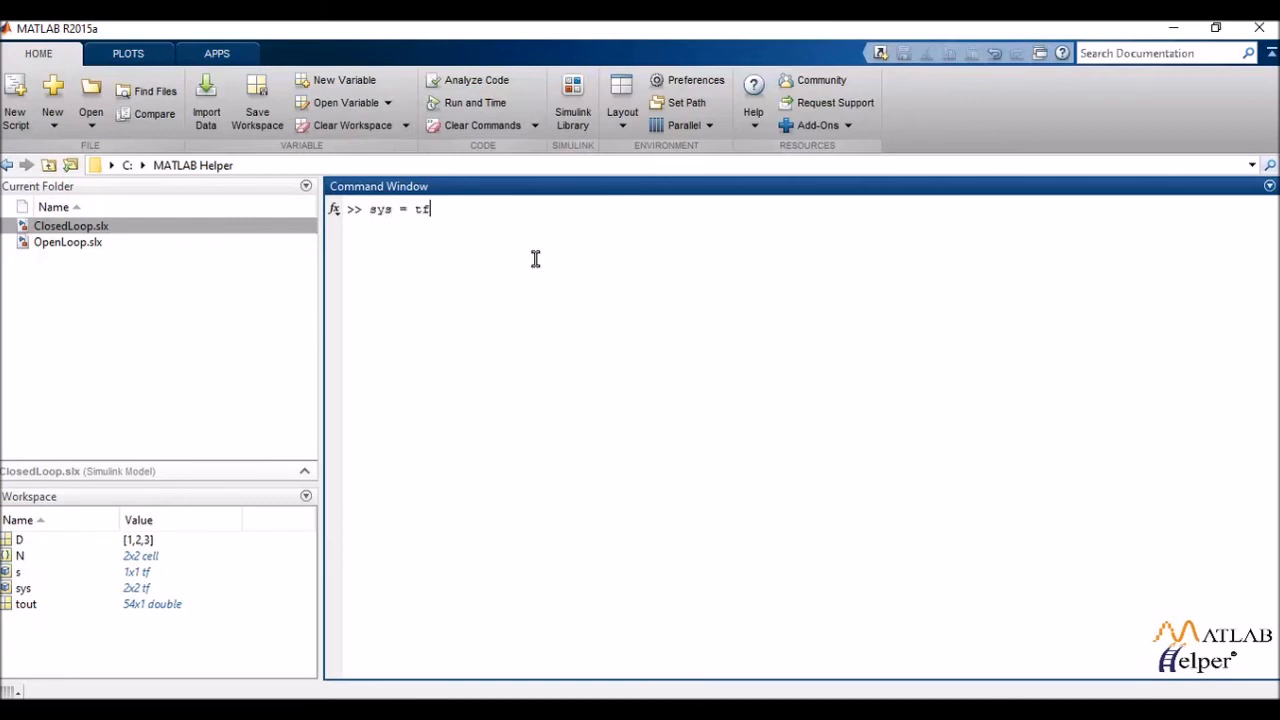
{"action": "type", "text": "([1"}
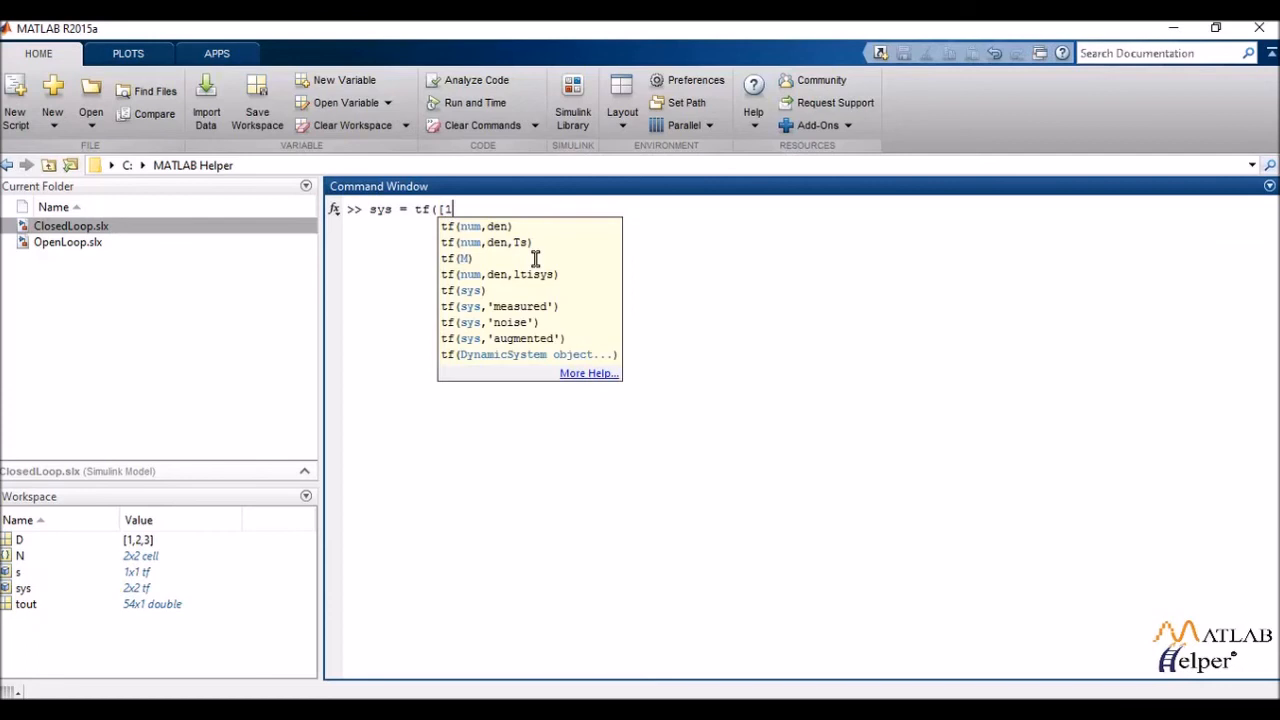
{"action": "type", "text": "2],"}
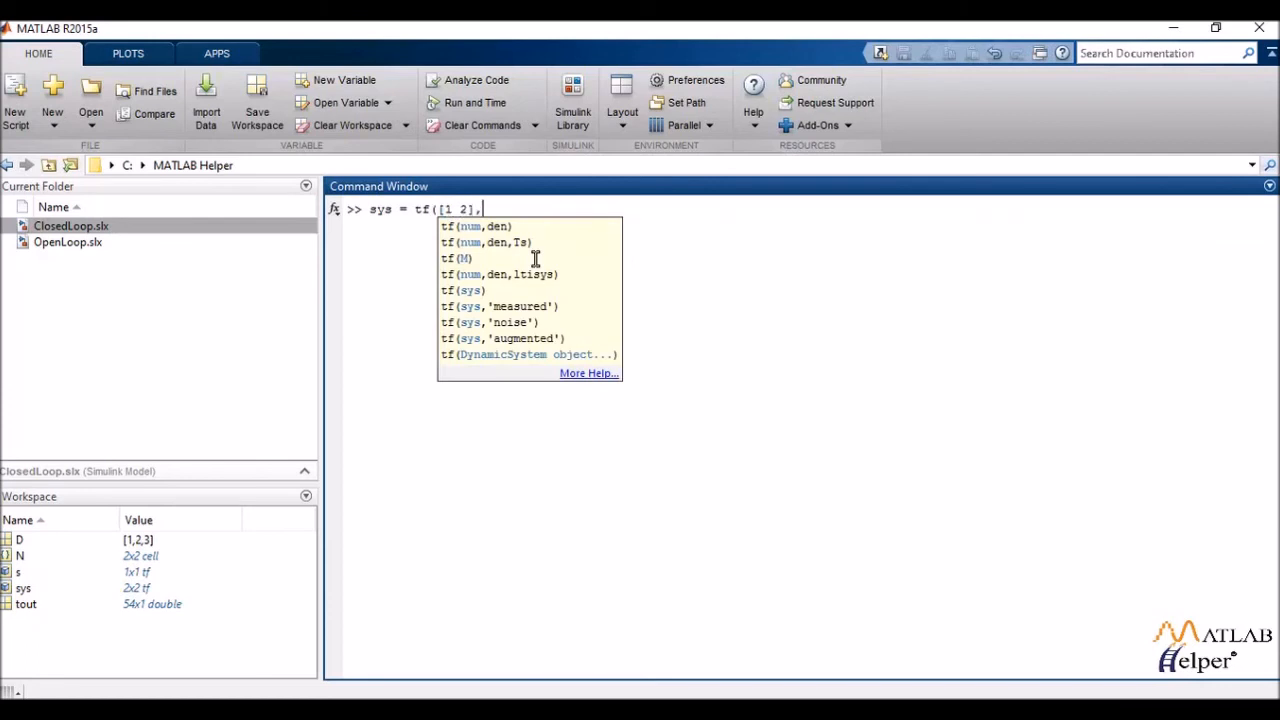
{"action": "type", "text": "[2 1"}
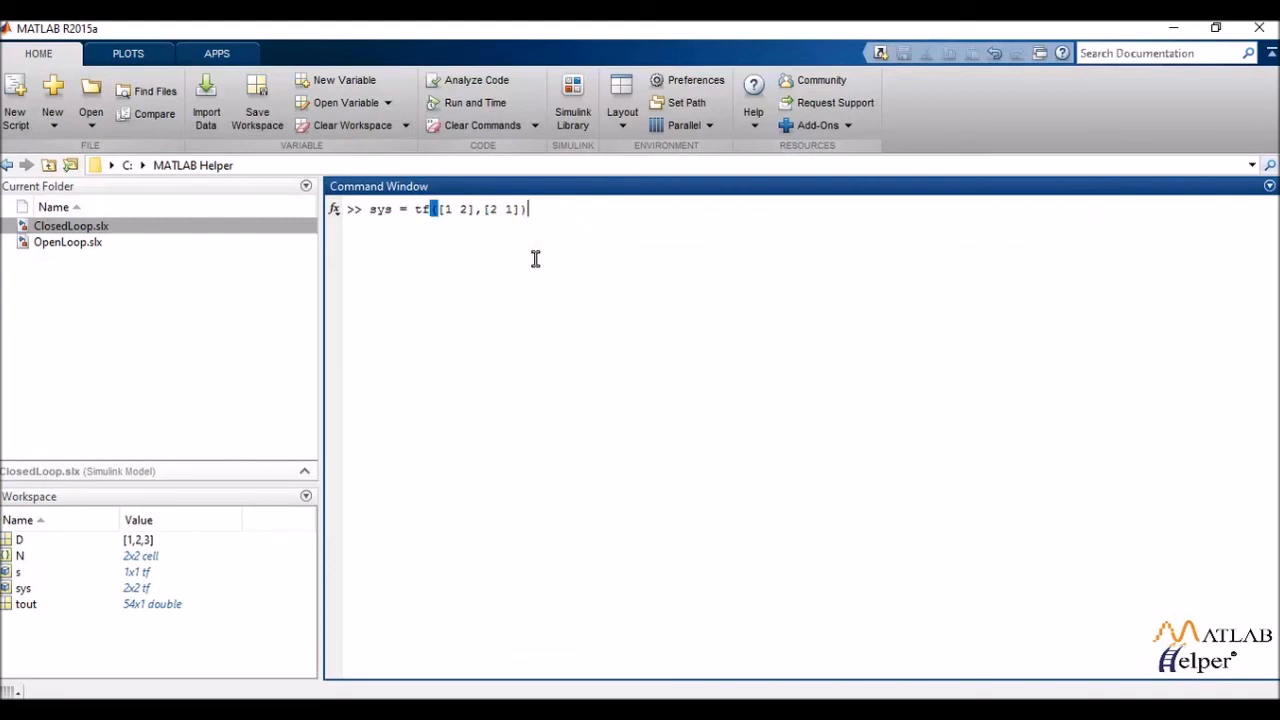
{"action": "type", "text": ";"}
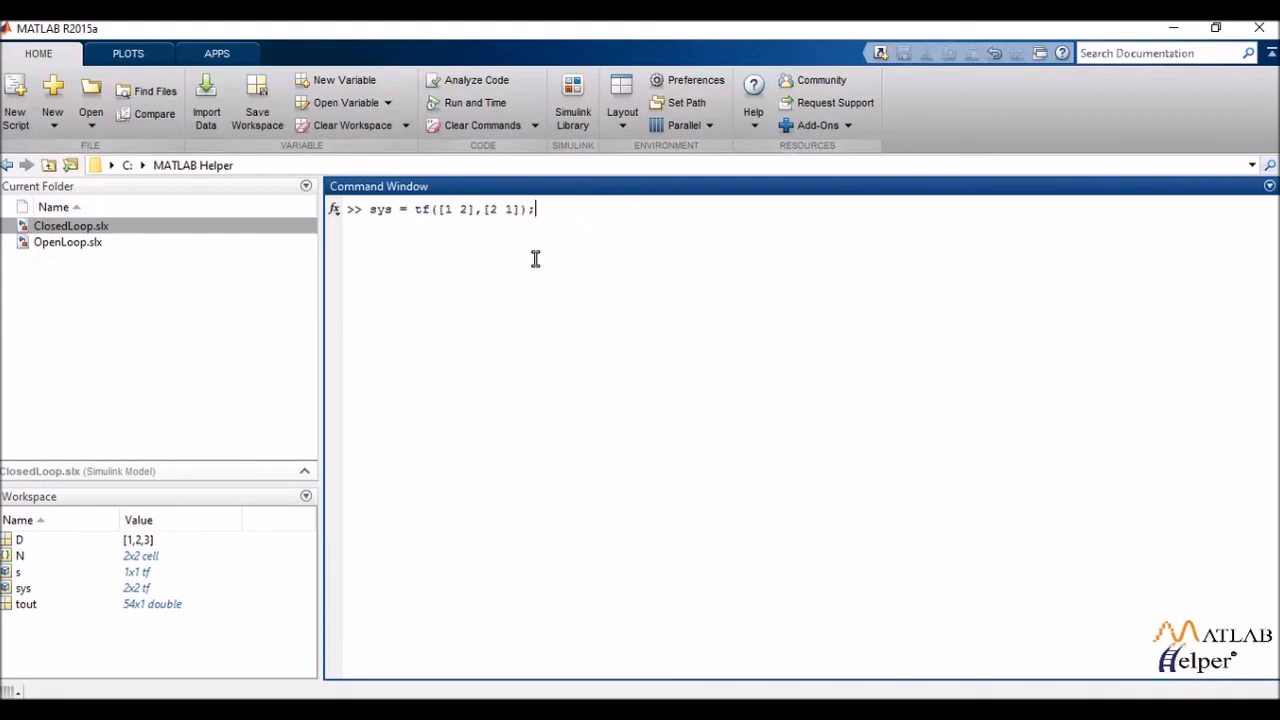
{"action": "key", "text": "enter"}
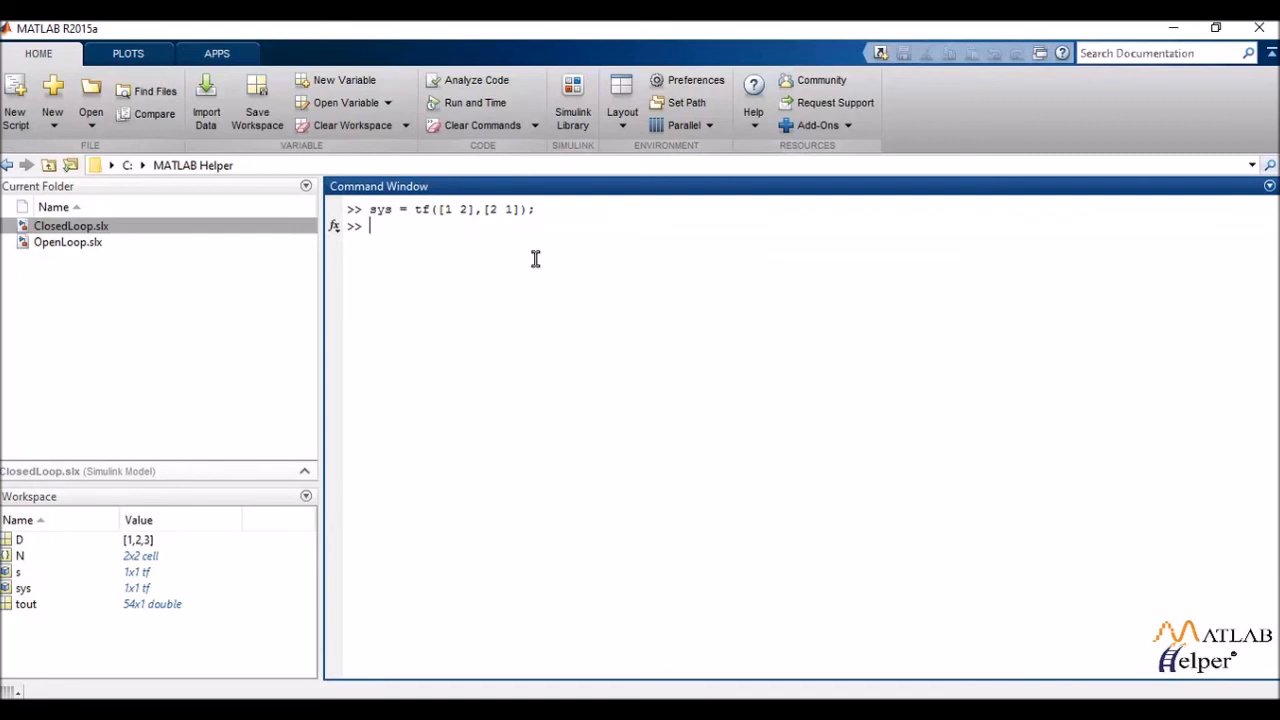
{"action": "type", "text": "sys1 ="}
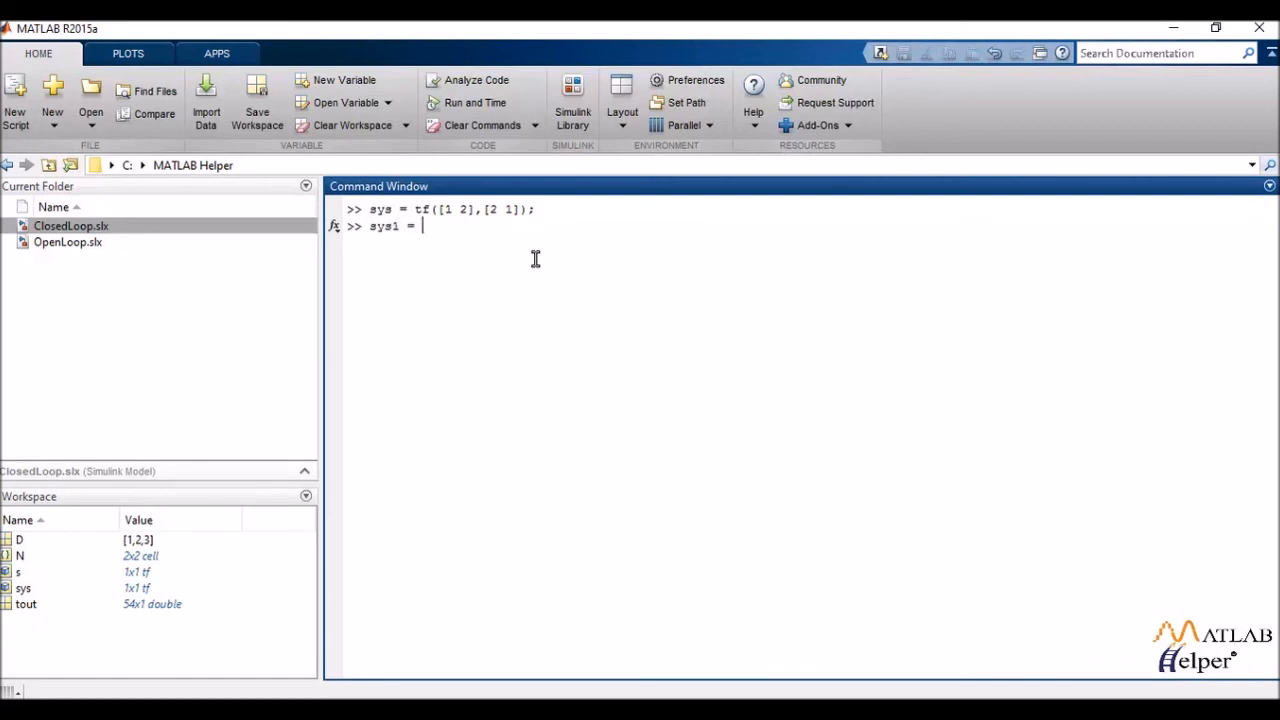
Step: Run sys1 = 3*sys, giving (3s + 6)/(2s + 1), and begin the stepplot command
{"action": "type", "text": "3*"}
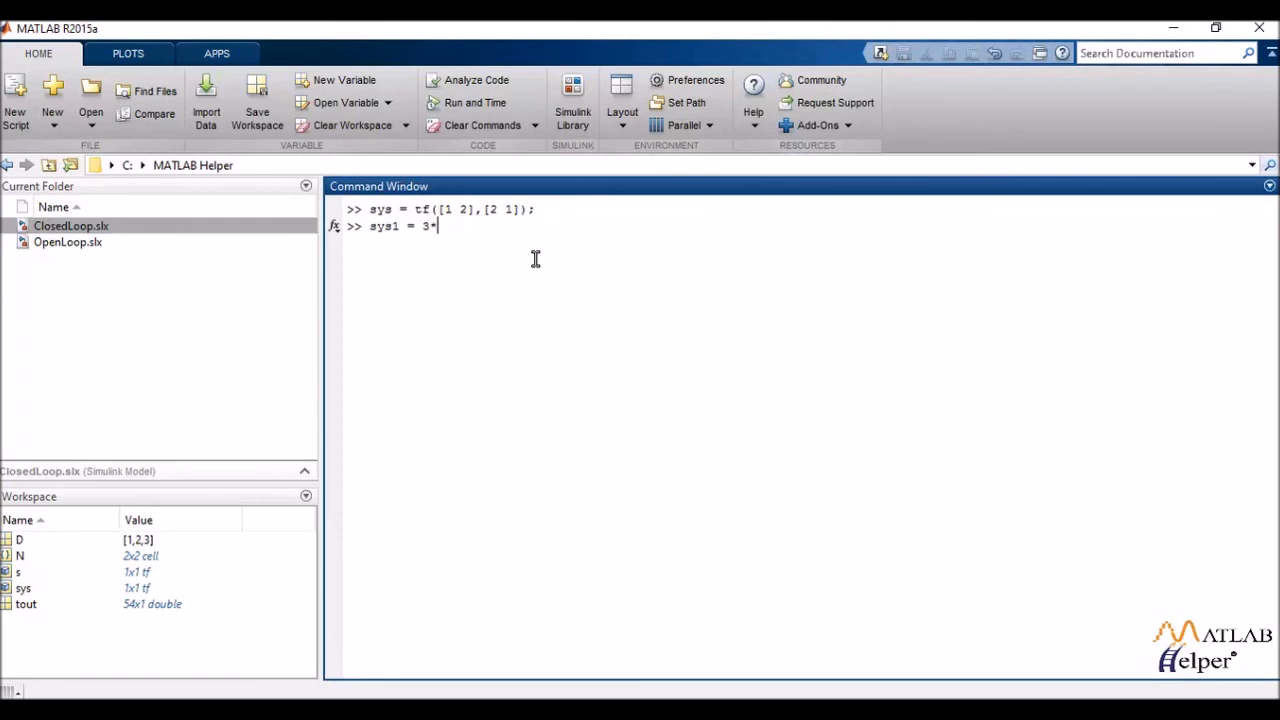
{"action": "key", "text": "enter"}
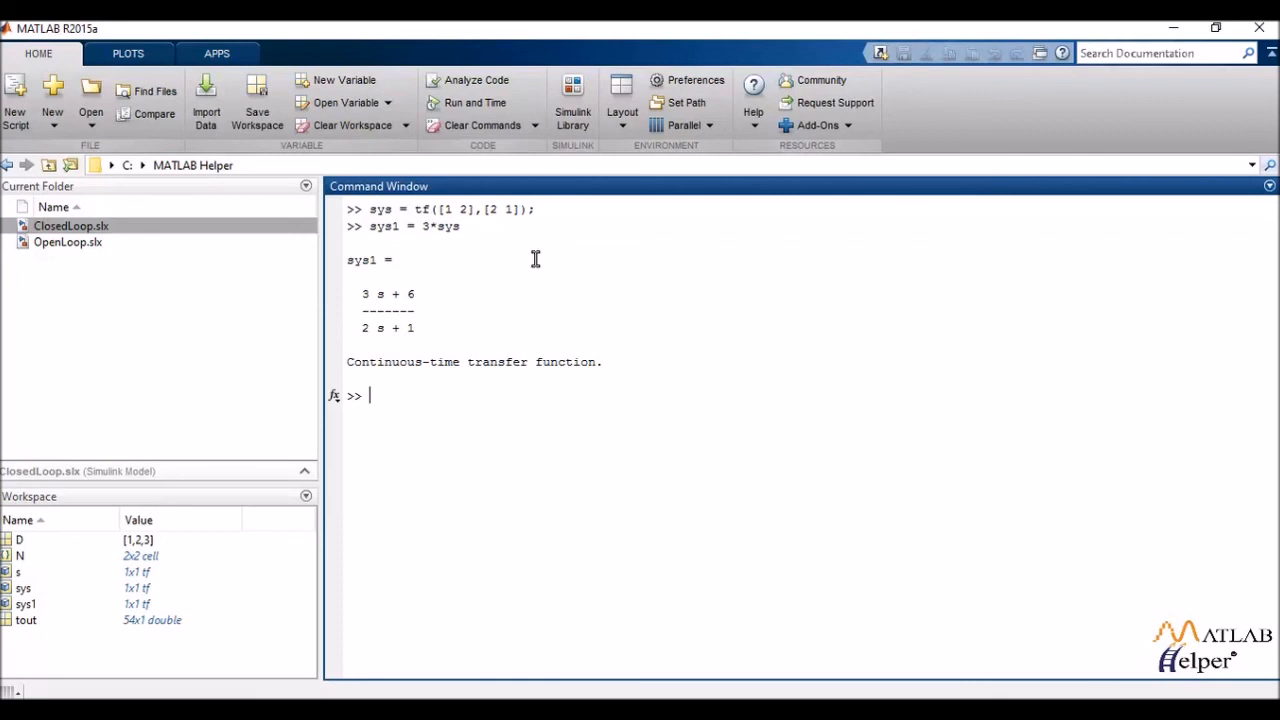
{"action": "type", "text": "stepplot"}
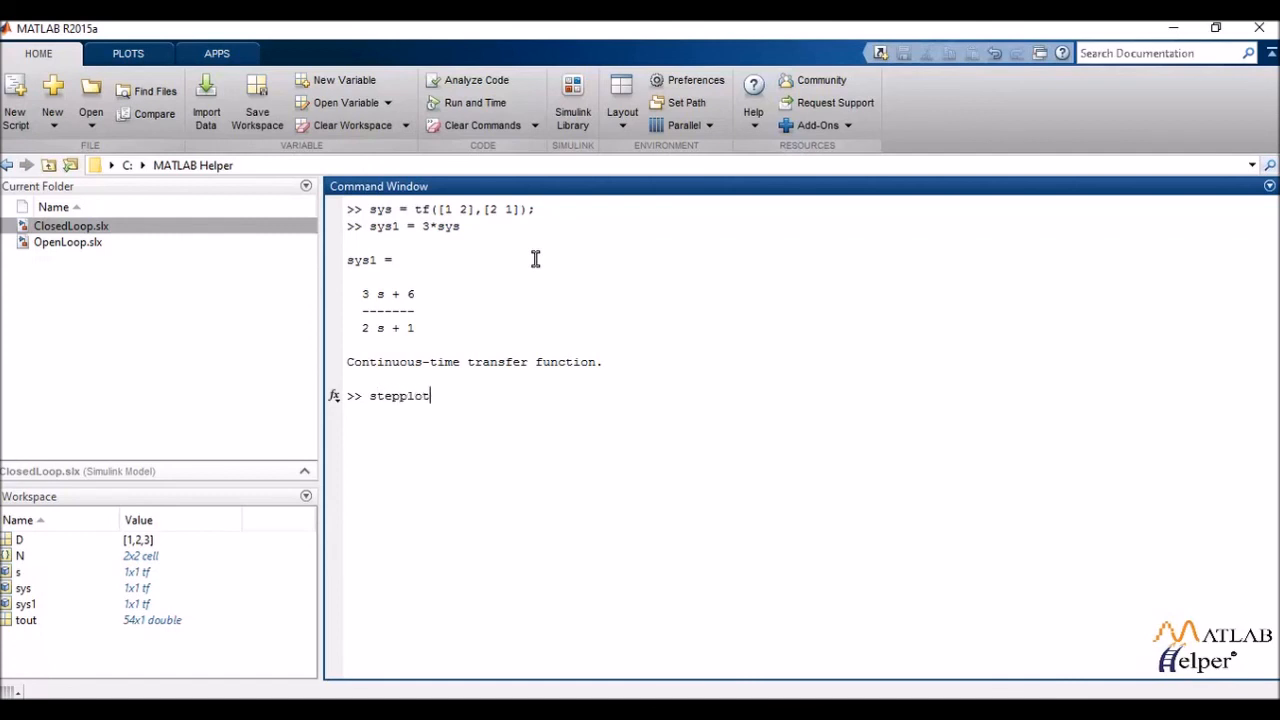
Step: Plot the step response with stepplot(sys), rising to amplitude 2, then close the figure
{"action": "type", "text": "(sys"}
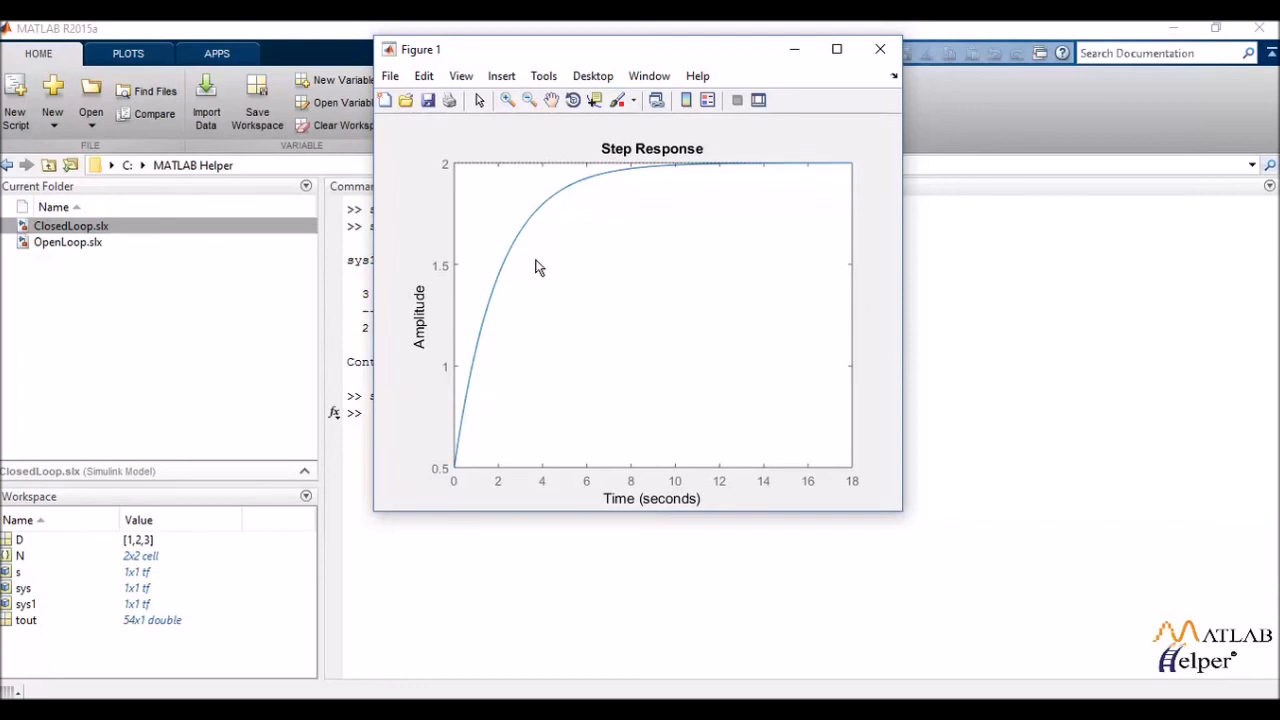
{"action": "mouse_move", "coordinate": [744, 236]}
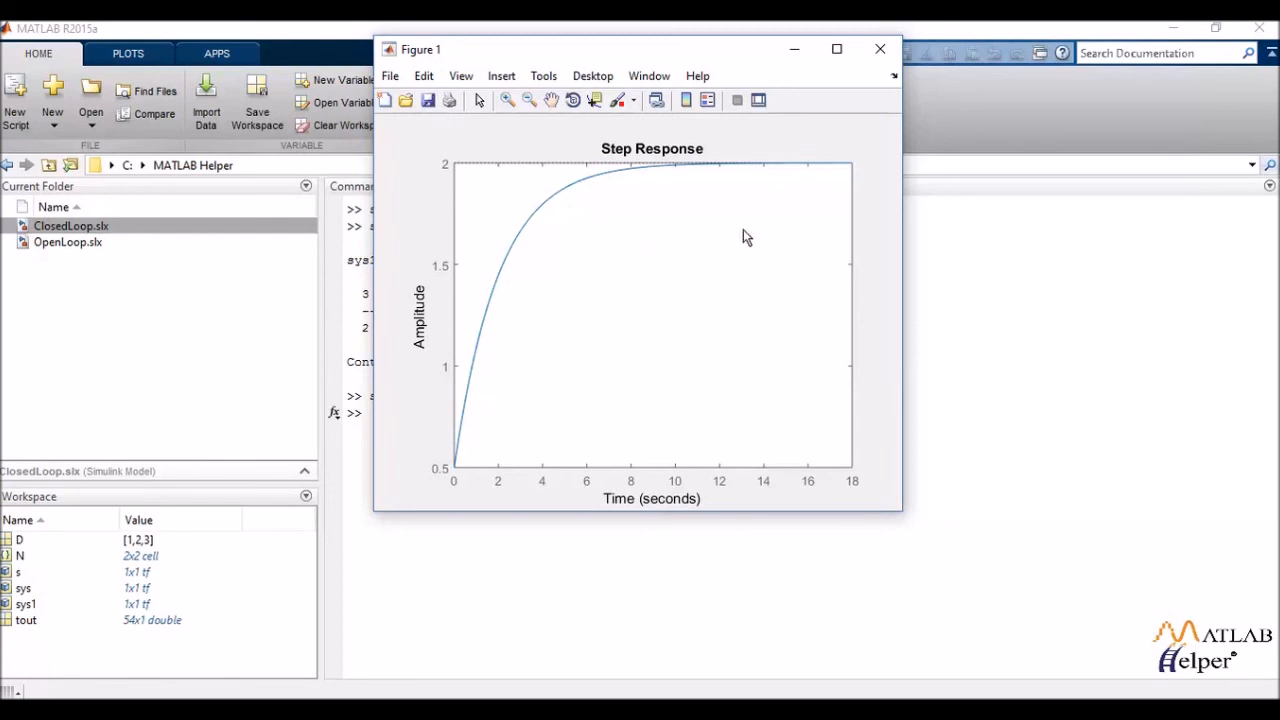
{"action": "left_click", "coordinate": [880, 48]}
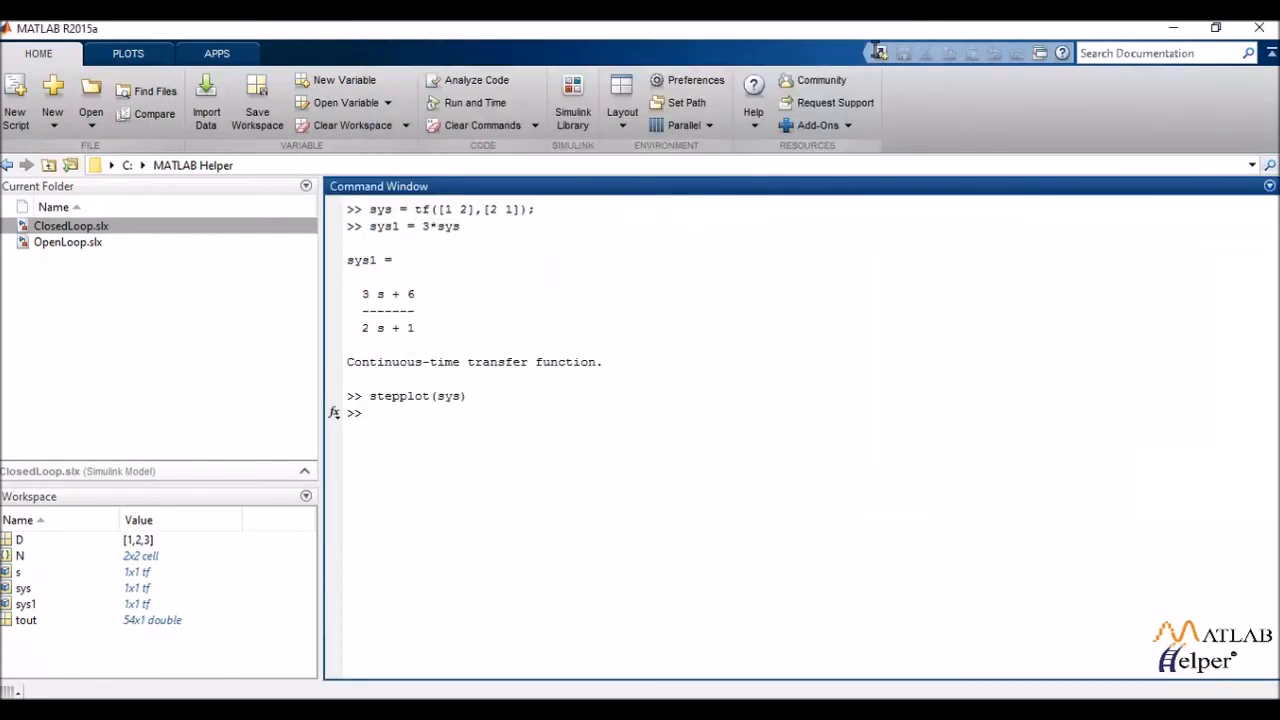
Step: Clear the Command Window with clc, keeping sys and sys1 in the workspace
{"action": "type", "text": "clc"}
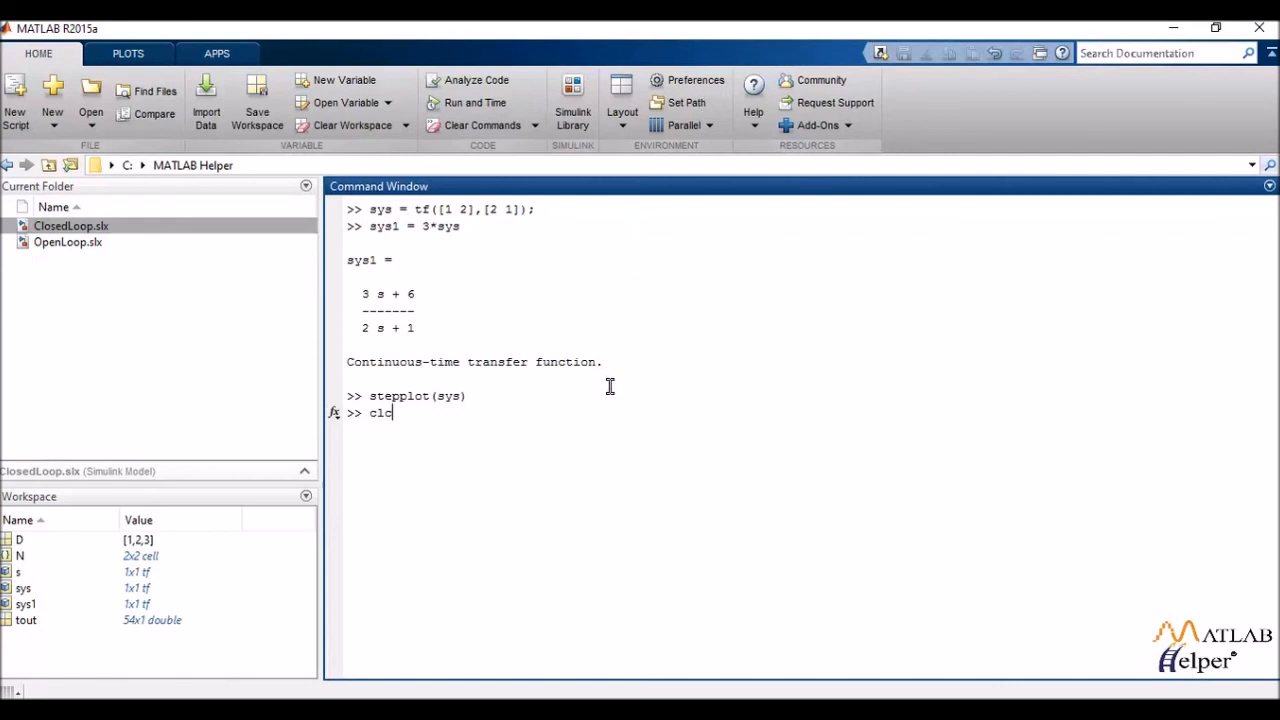
{"action": "key", "text": "Enter"}
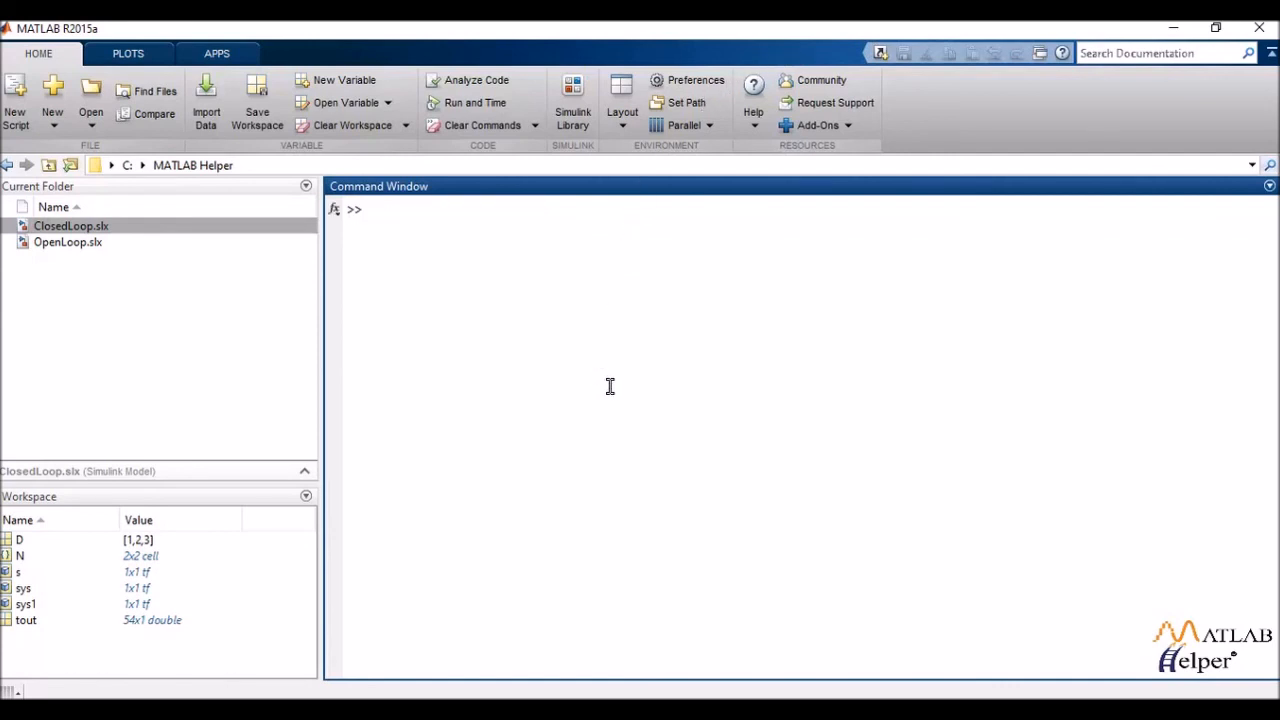